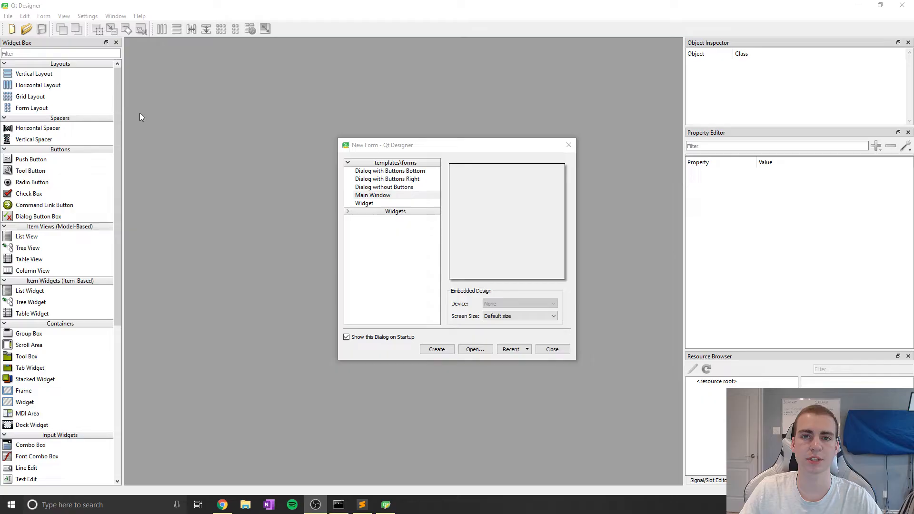
- Select the Main Window template in the New Form dialog
{"action": "left_click", "coordinate": [372, 194]}
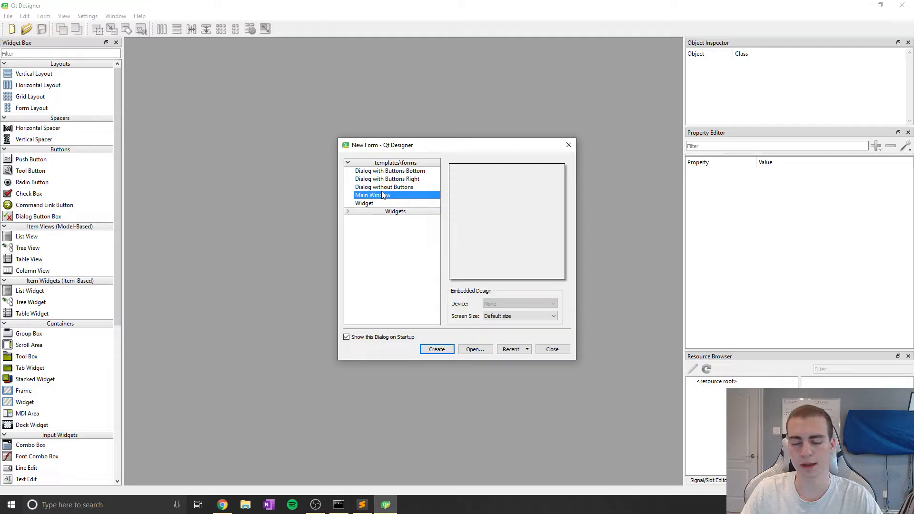
{"action": "mouse_move", "coordinate": [384, 195]}
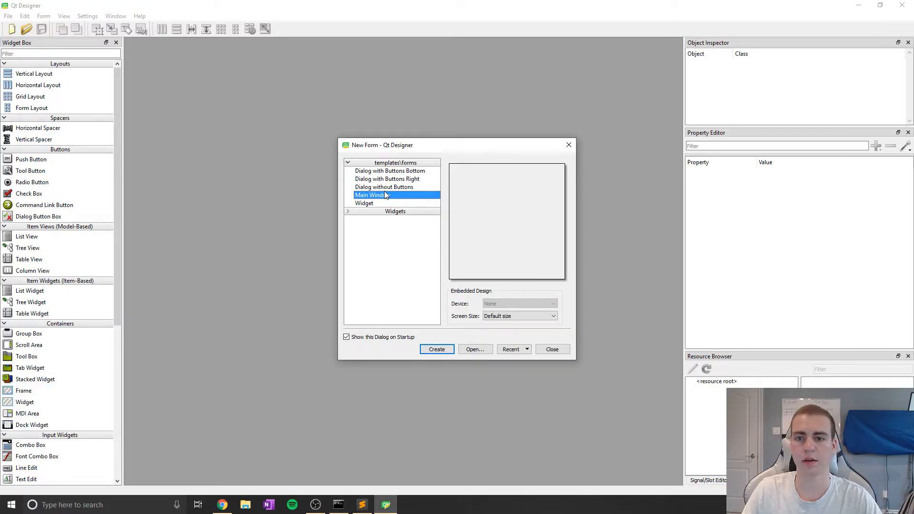
{"action": "mouse_move", "coordinate": [387, 212]}
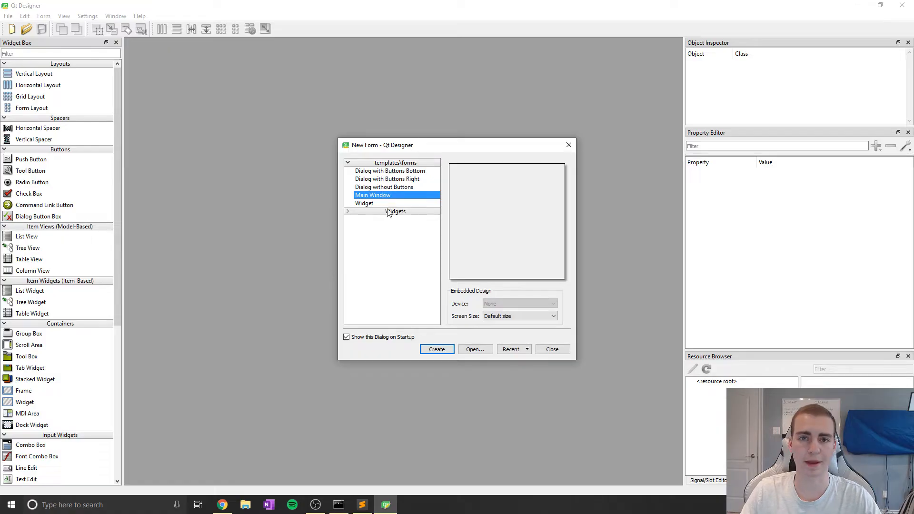
{"action": "mouse_move", "coordinate": [362, 206]}
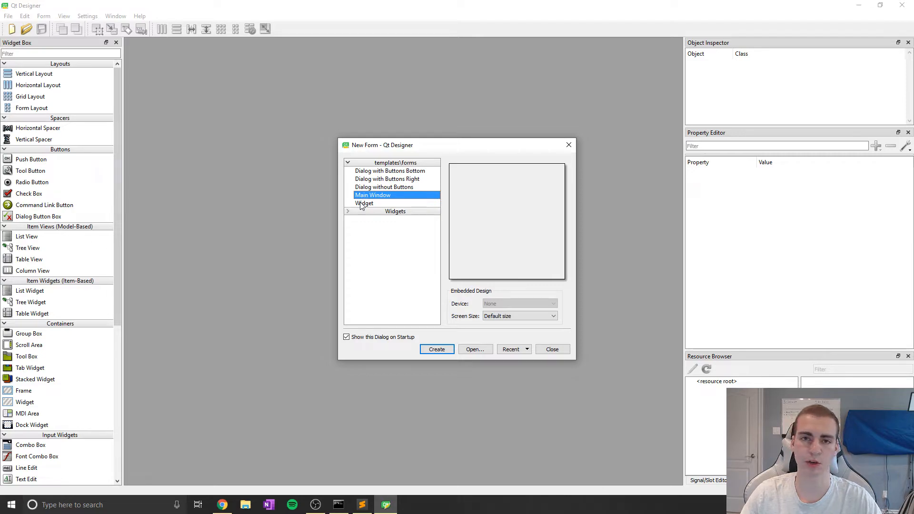
{"action": "mouse_move", "coordinate": [364, 195]}
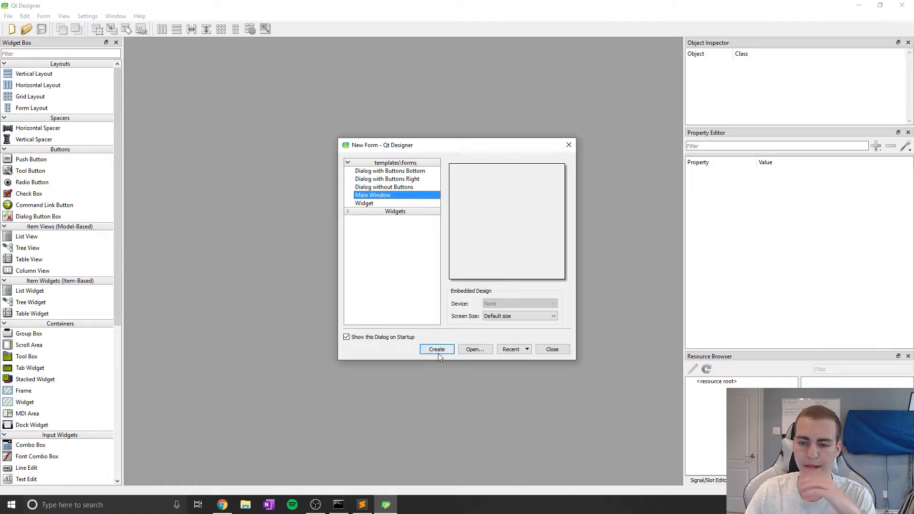
- Create the Main Window form, drop a TextLabel onto it, and enlarge its font twice
{"action": "left_click", "coordinate": [436, 349]}
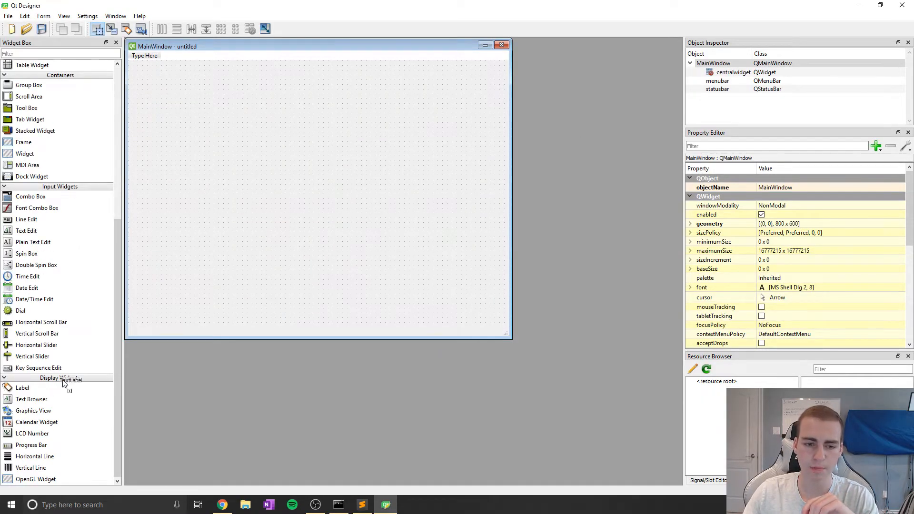
{"action": "left_click_drag", "start_coordinate": [23, 388], "coordinate": [297, 149]}
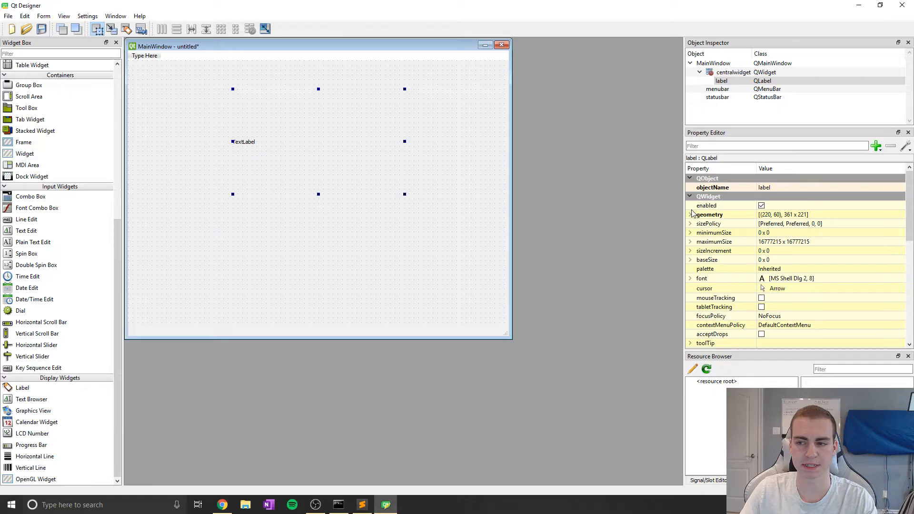
{"action": "mouse_move", "coordinate": [776, 281]}
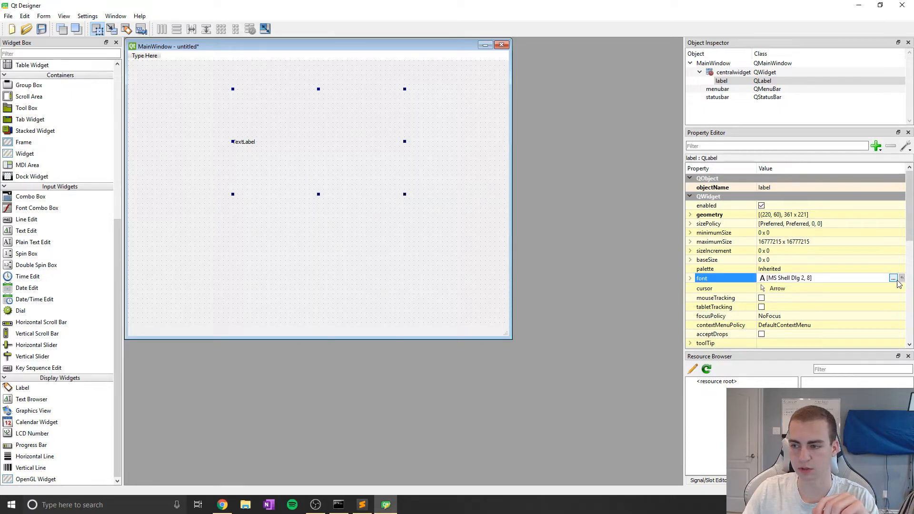
{"action": "left_click", "coordinate": [892, 278]}
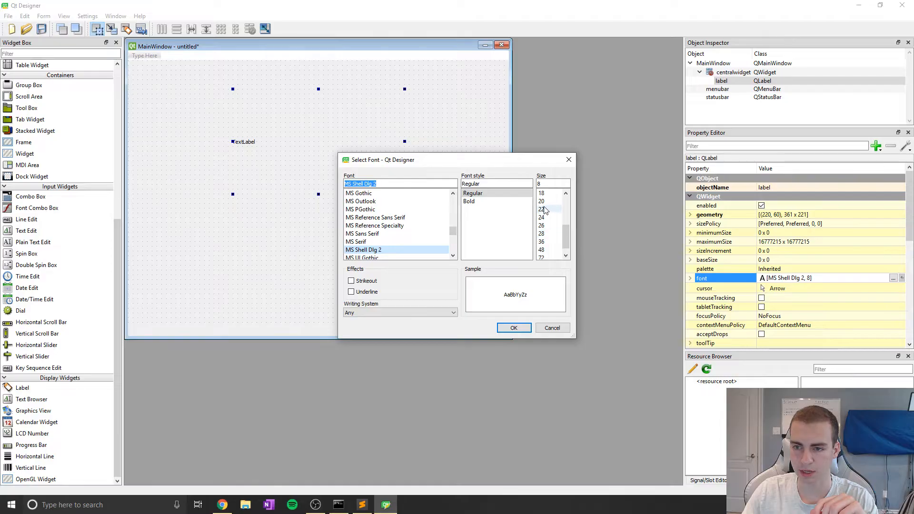
{"action": "left_click", "coordinate": [513, 328]}
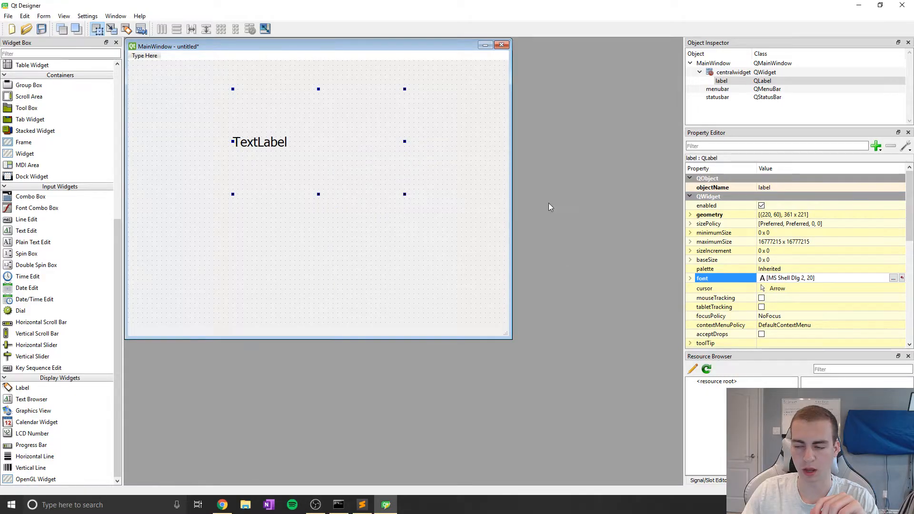
{"action": "left_click", "coordinate": [892, 277]}
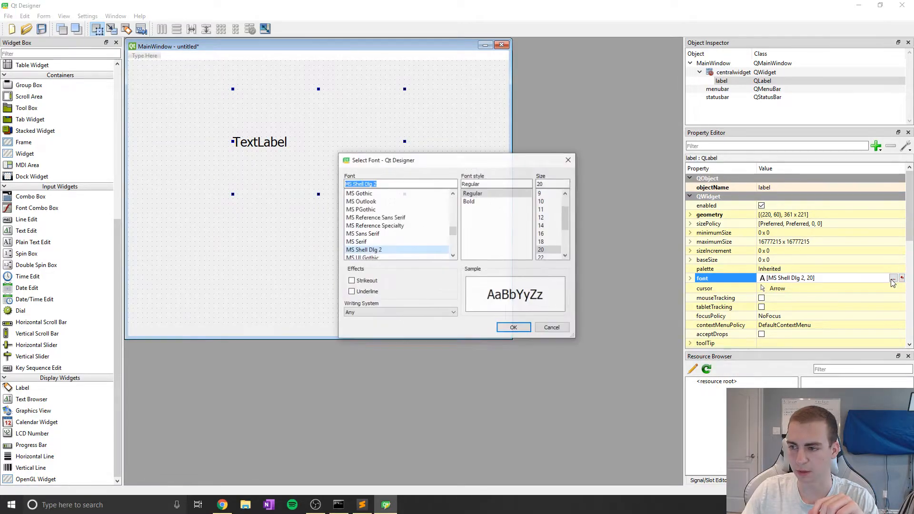
{"action": "left_click", "coordinate": [512, 327]}
{"action": "type", "text": "File"}
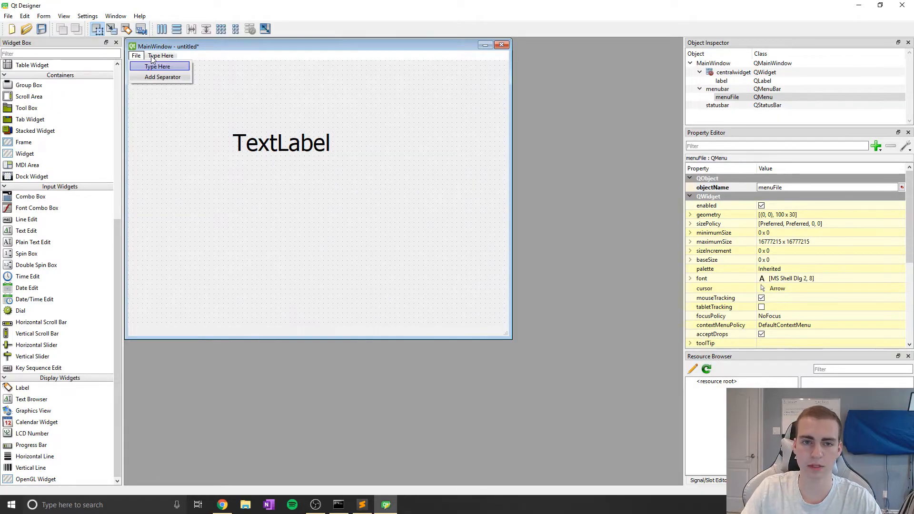
- Build the menu bar: File holding New and Save, Edit holding Copy and Paste
{"action": "type", "text": "Edit"}
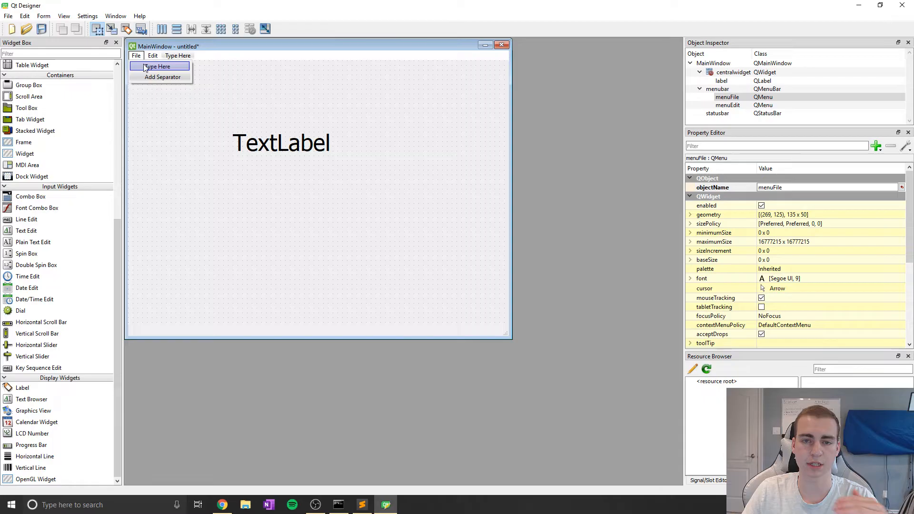
{"action": "left_click", "coordinate": [159, 65]}
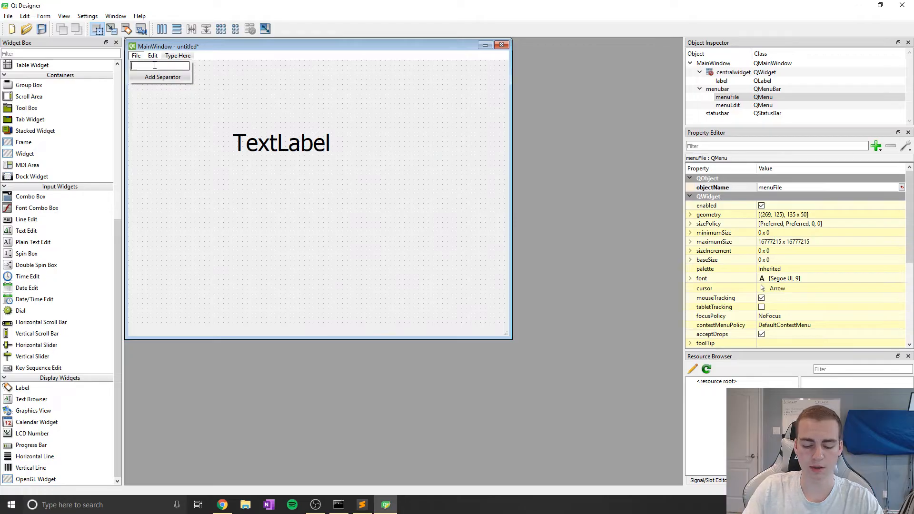
{"action": "type", "text": "Neww"}
{"action": "type", "text": "S"}
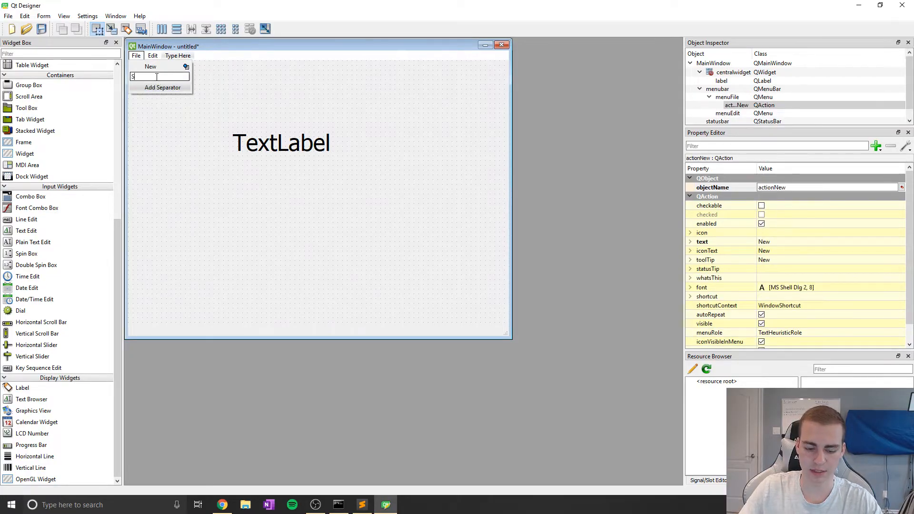
{"action": "left_click", "coordinate": [152, 55]}
{"action": "type", "text": "Copy"}
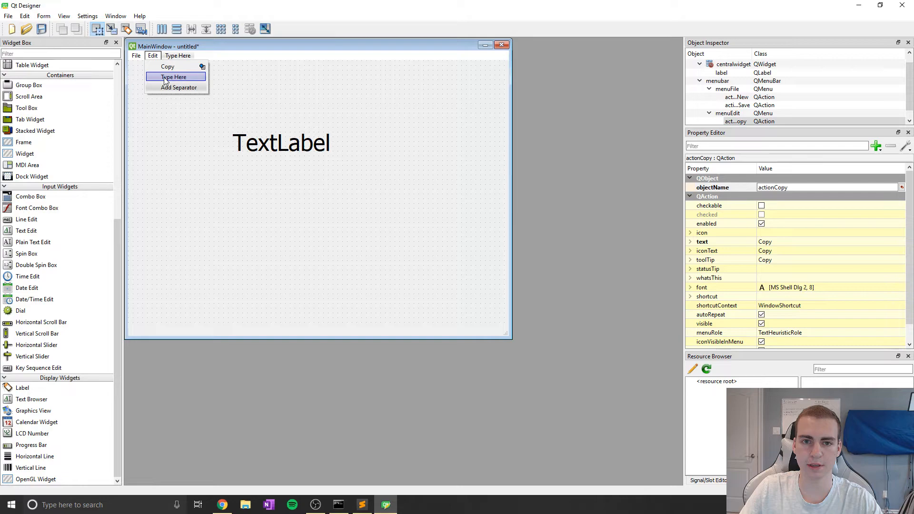
{"action": "type", "text": "Paste"}
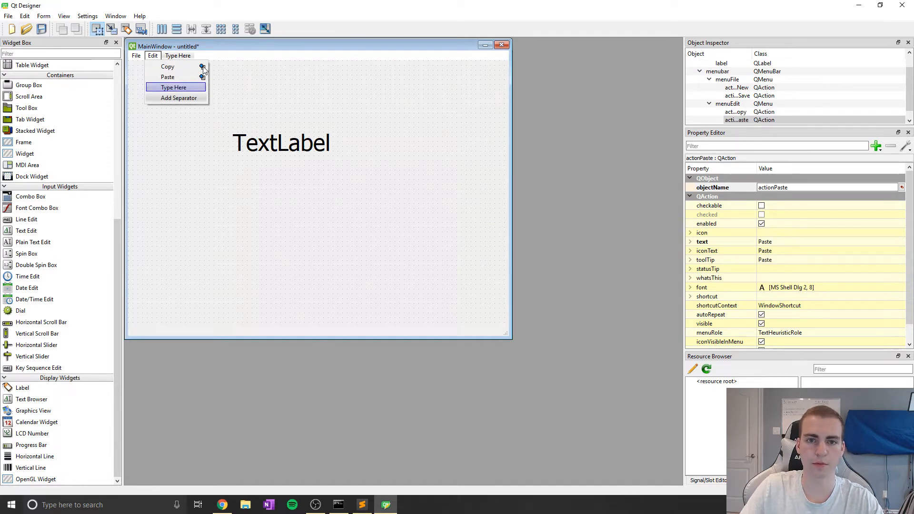
{"action": "mouse_move", "coordinate": [168, 77]}
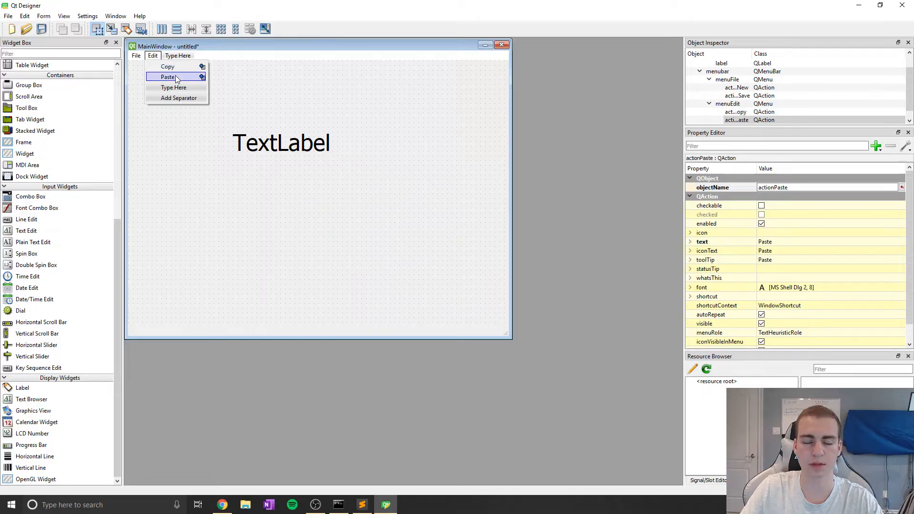
{"action": "left_click", "coordinate": [135, 55]}
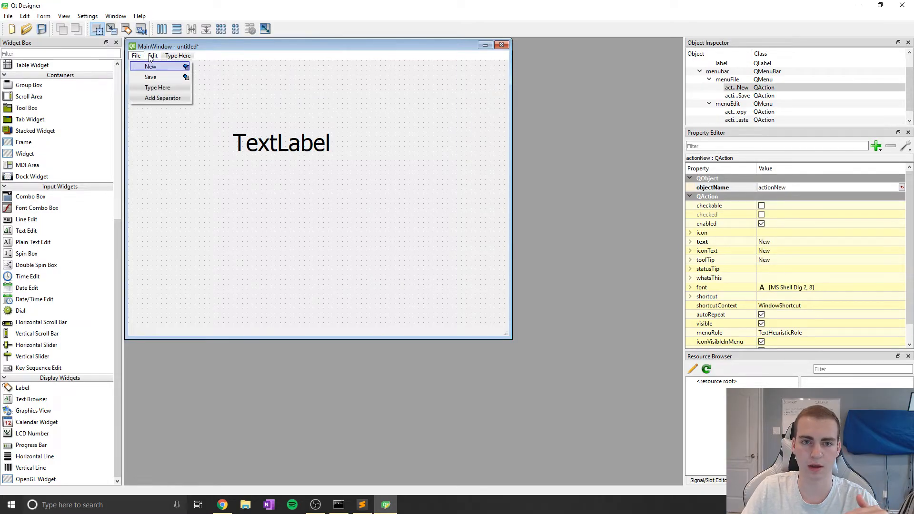
{"action": "left_click", "coordinate": [152, 56]}
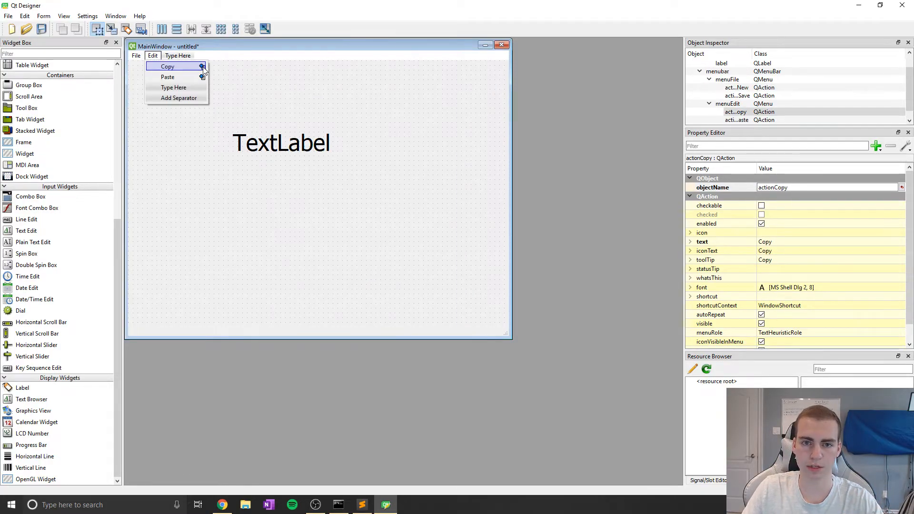
{"action": "mouse_move", "coordinate": [202, 66]}
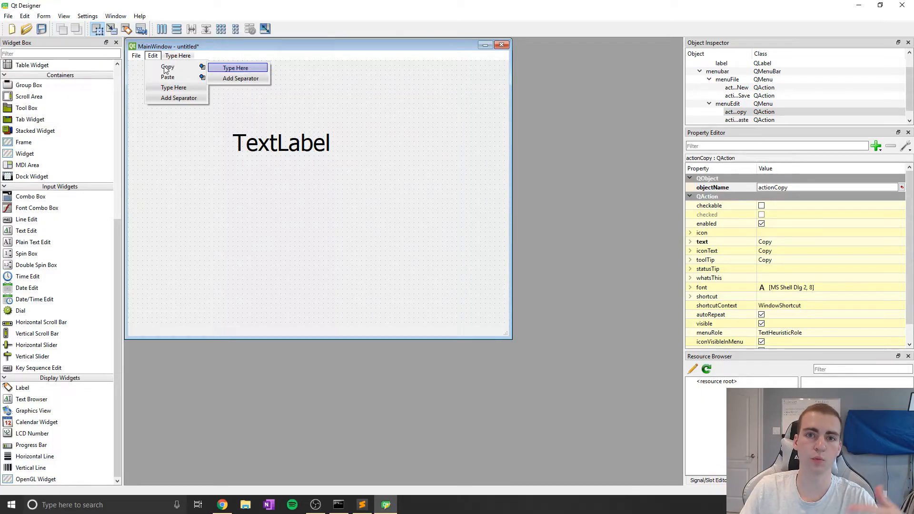
{"action": "left_click", "coordinate": [135, 55]}
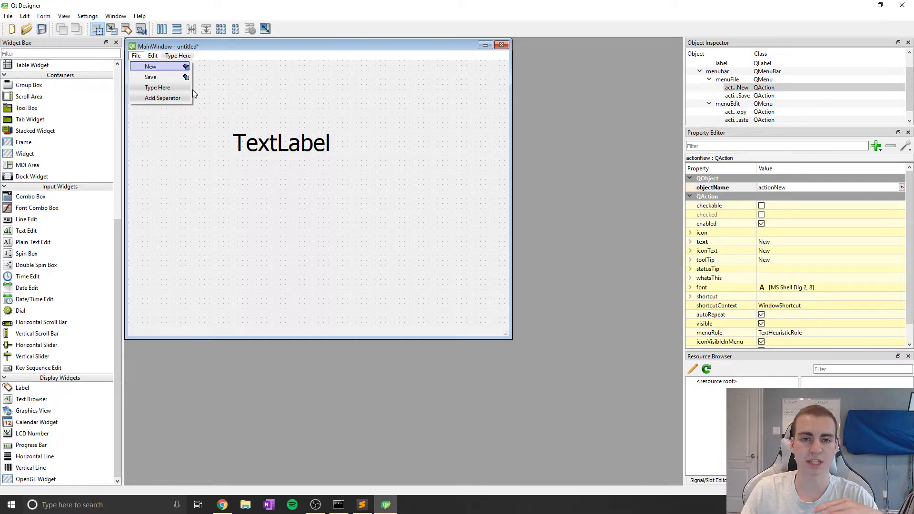
{"action": "mouse_move", "coordinate": [187, 71]}
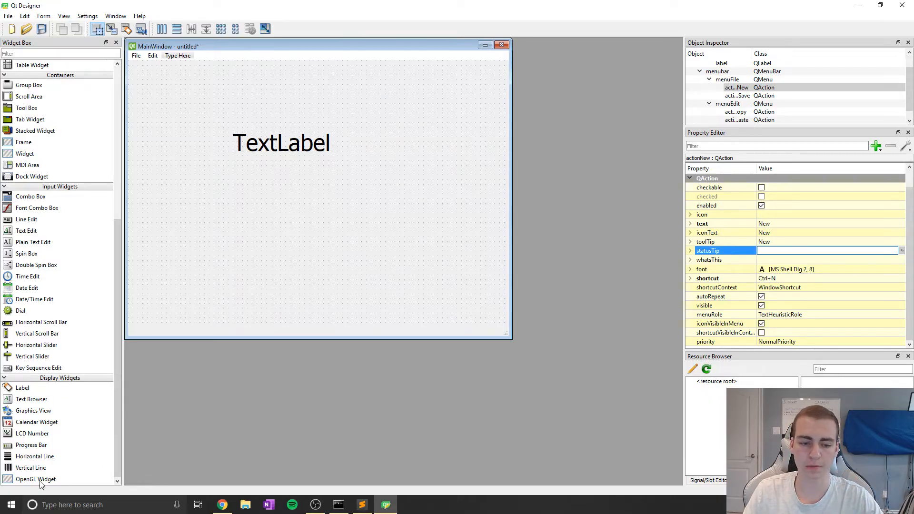
{"action": "mouse_move", "coordinate": [91, 490]}
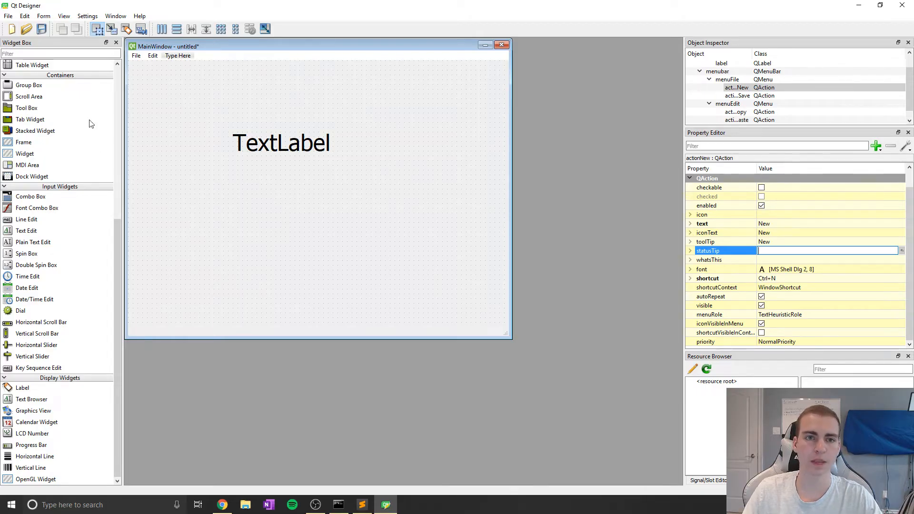
- Set the New action's status tip to 'Create a new file', then select Save
{"action": "left_click", "coordinate": [43, 16]}
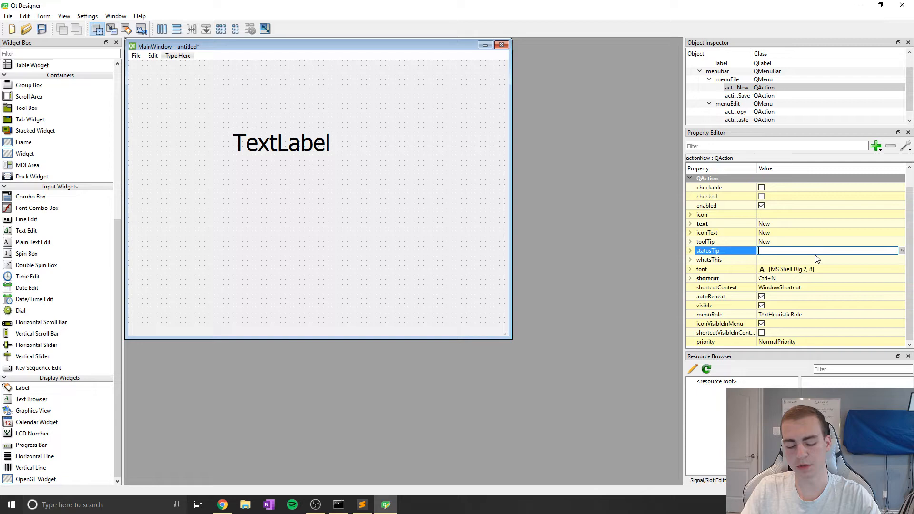
{"action": "type", "text": "Create a new file"}
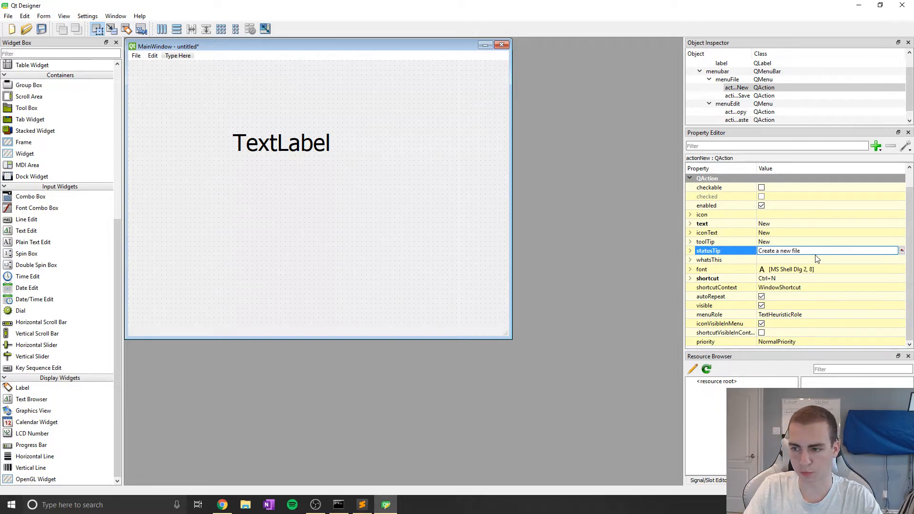
{"action": "left_click", "coordinate": [136, 55]}
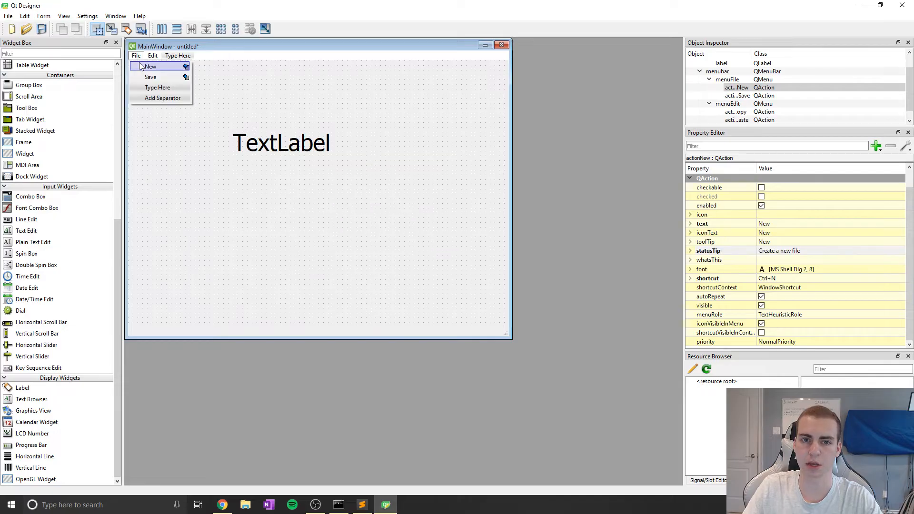
{"action": "left_click", "coordinate": [150, 76]}
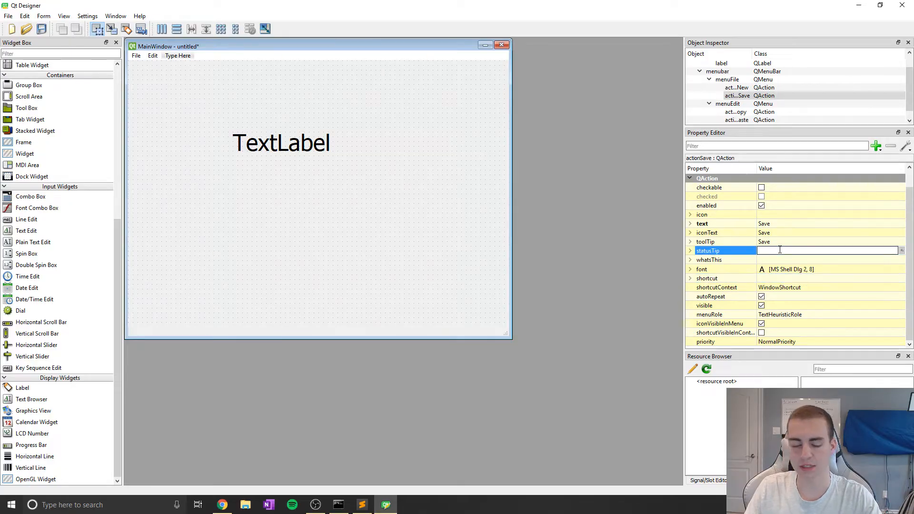
- Set status tips 'Save a file', 'Copy a file' and 'Paste a file' on Save, Copy, Paste
{"action": "type", "text": "Save a file"}
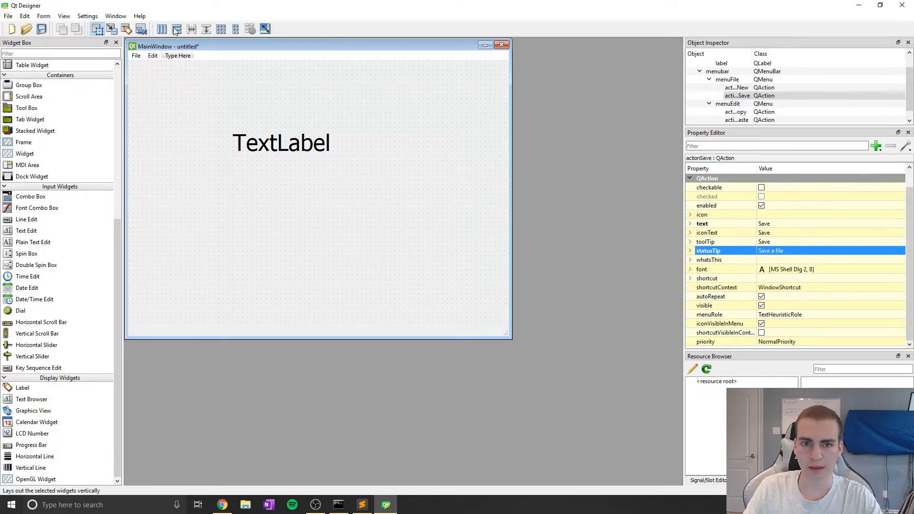
{"action": "left_click", "coordinate": [152, 55]}
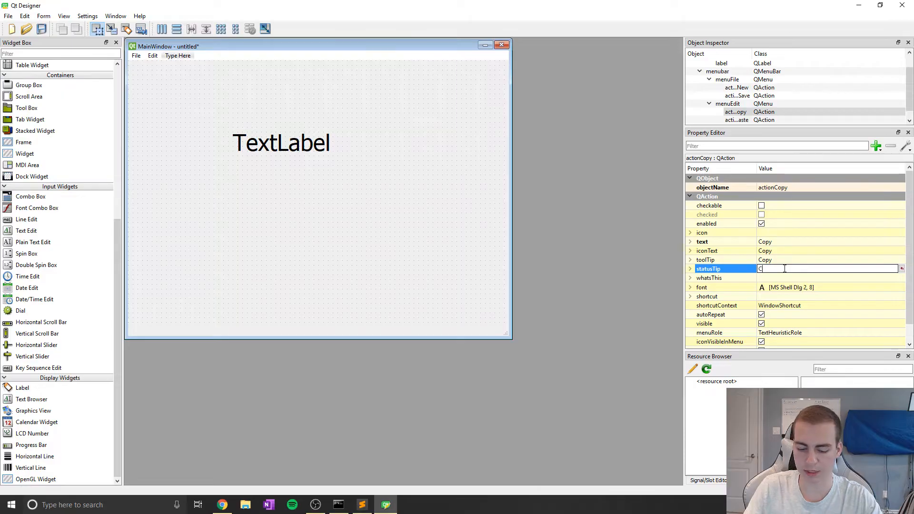
{"action": "type", "text": "Copy a file"}
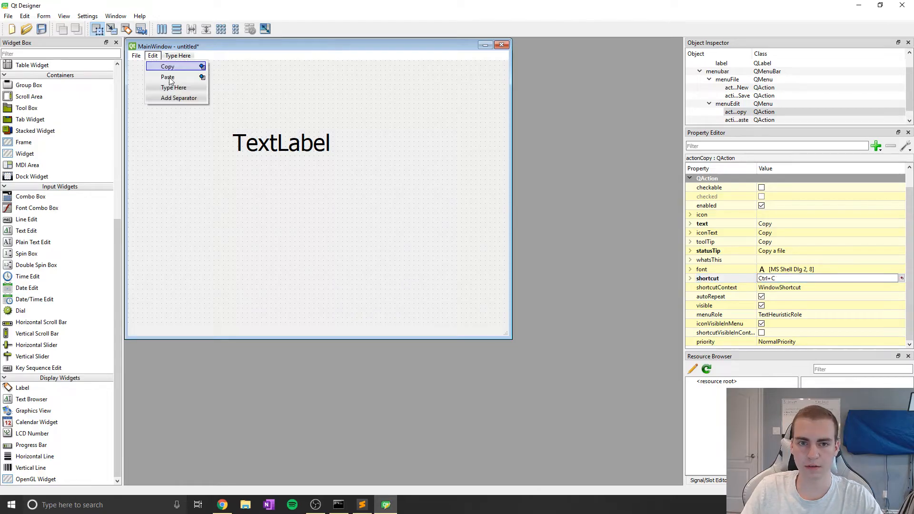
{"action": "left_click", "coordinate": [167, 78]}
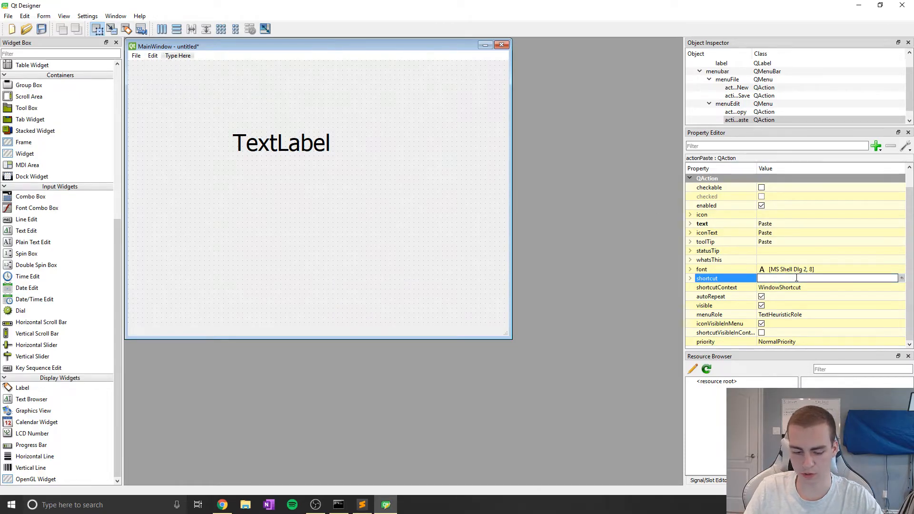
{"action": "left_click", "coordinate": [722, 251]}
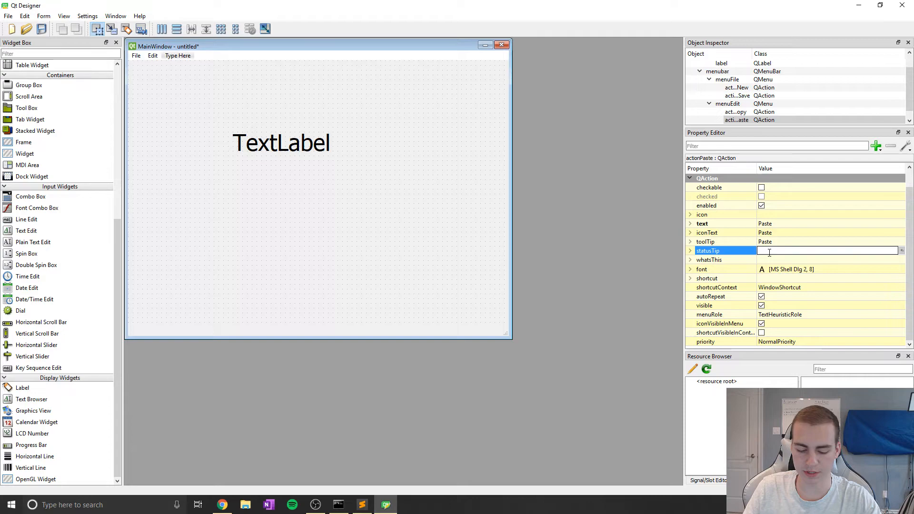
{"action": "type", "text": "Paste a file"}
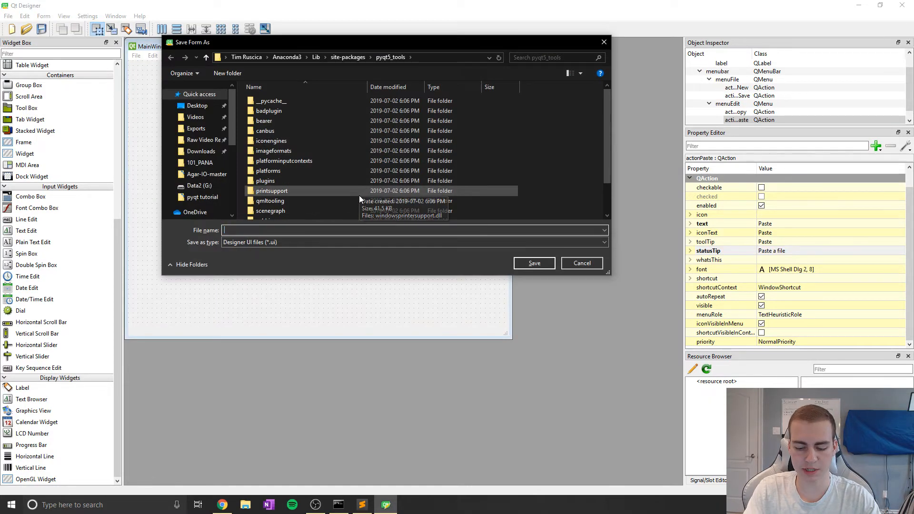
- Save the form as test.ui in the pyqt tutorial folder
{"action": "type", "text": "test"}
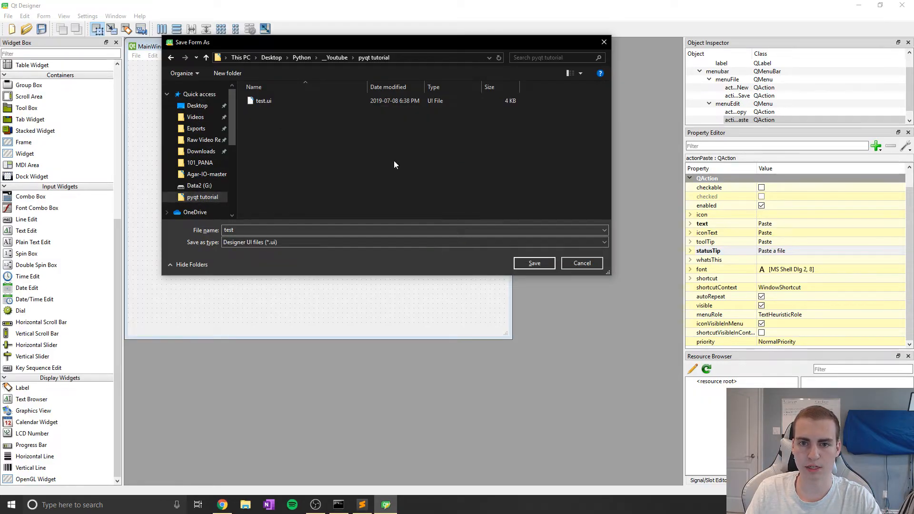
{"action": "left_click", "coordinate": [532, 263]}
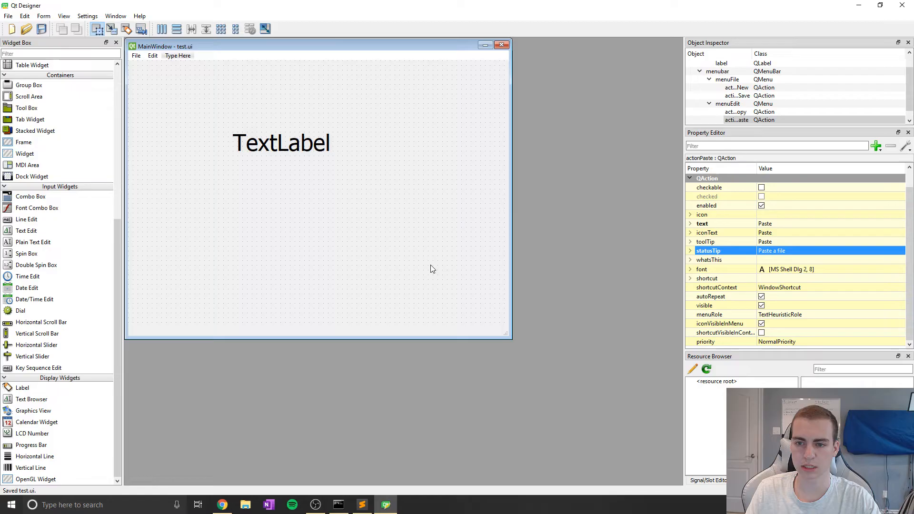
{"action": "mouse_move", "coordinate": [537, 185]}
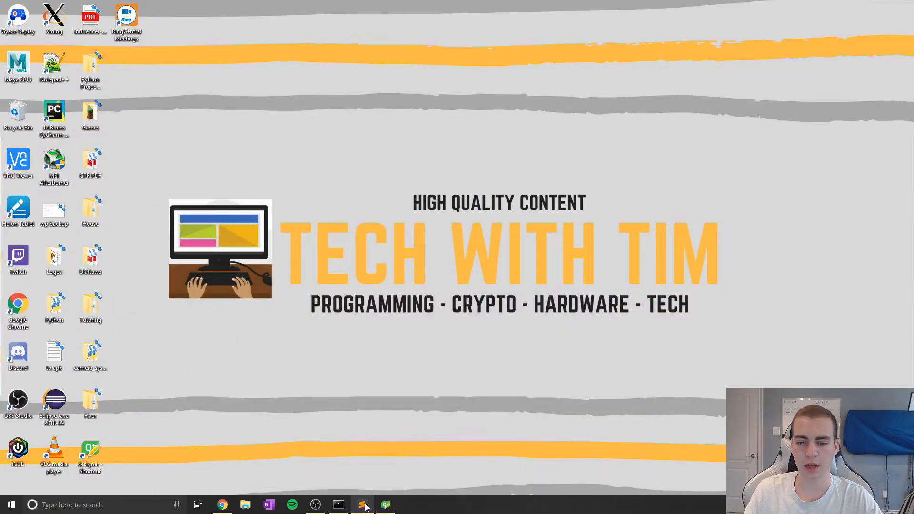
- Rerun pyuic5 -x test.ui -o tutorial4.py in Command Prompt and bring up the generated code
{"action": "left_click", "coordinate": [361, 505]}
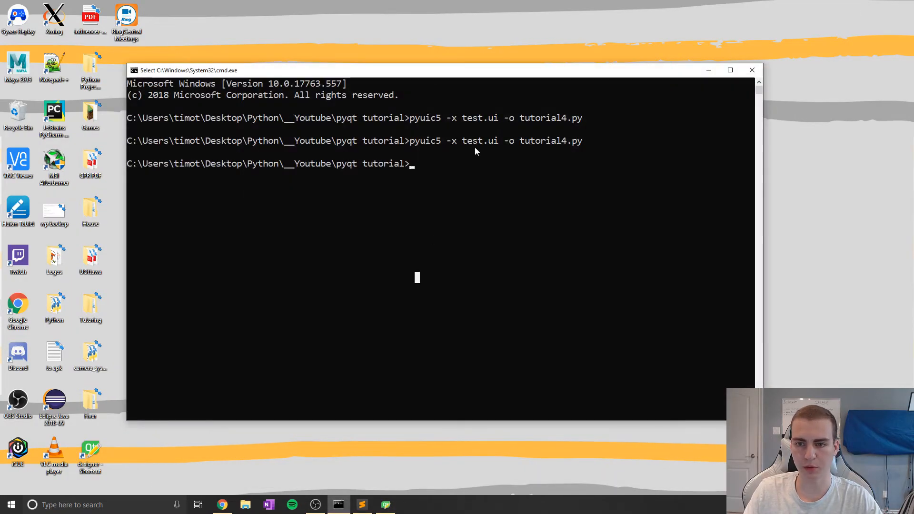
{"action": "mouse_move", "coordinate": [544, 153]}
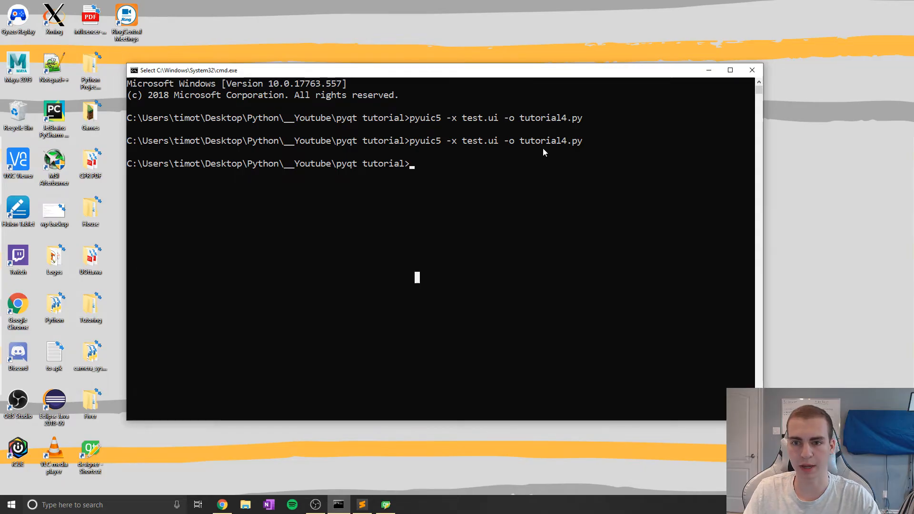
{"action": "mouse_move", "coordinate": [384, 202]}
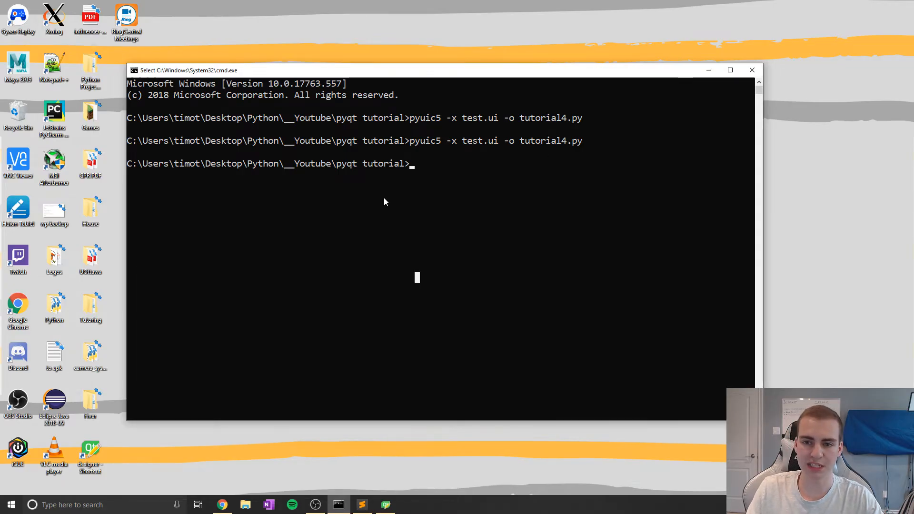
{"action": "mouse_move", "coordinate": [443, 169]}
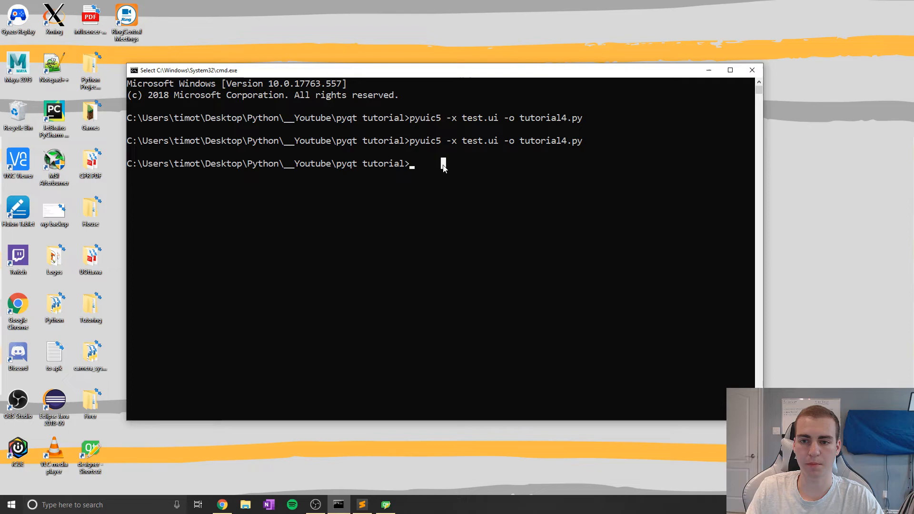
{"action": "mouse_move", "coordinate": [444, 170]}
{"action": "type", "text": "pyuic5 -x test.ui -o tutorial4.py"}
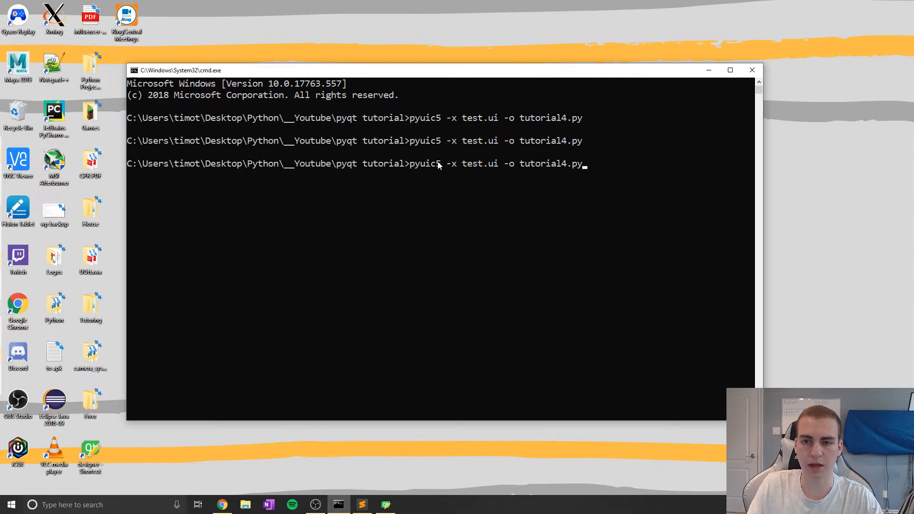
{"action": "mouse_move", "coordinate": [465, 168]}
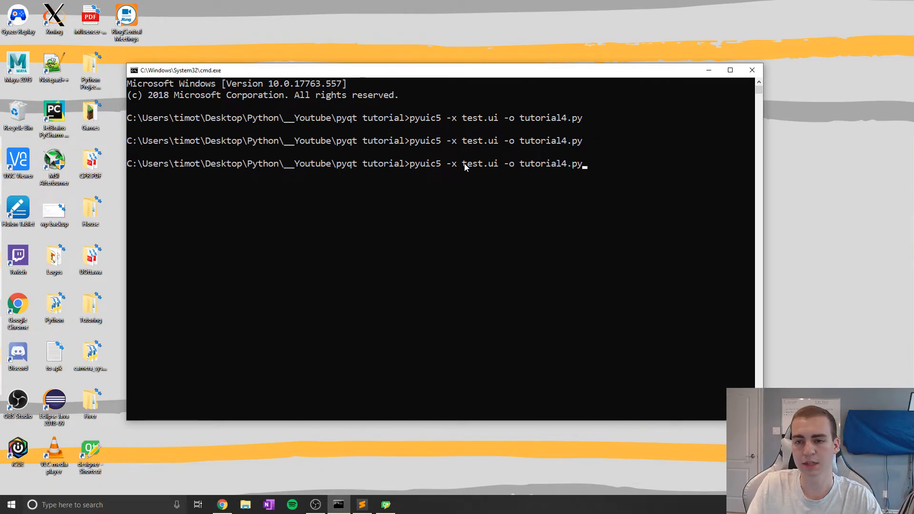
{"action": "double_click", "coordinate": [479, 164]}
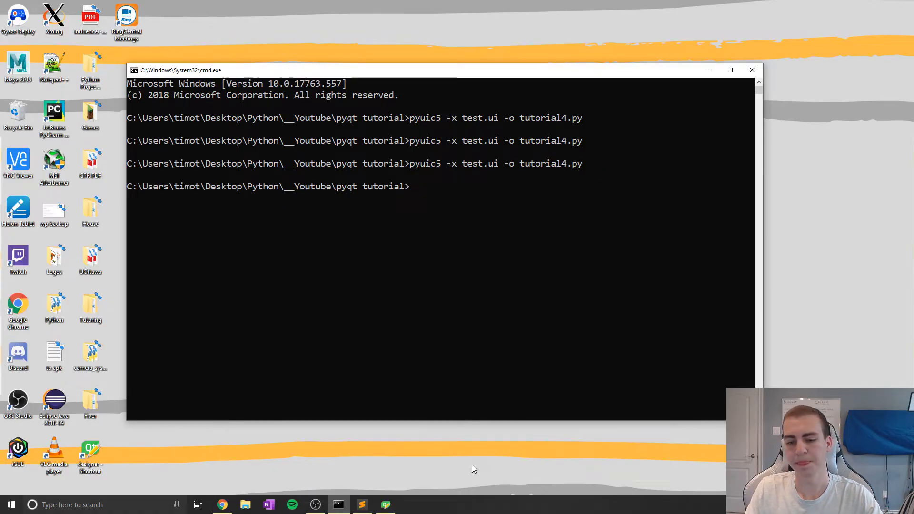
{"action": "left_click", "coordinate": [361, 504]}
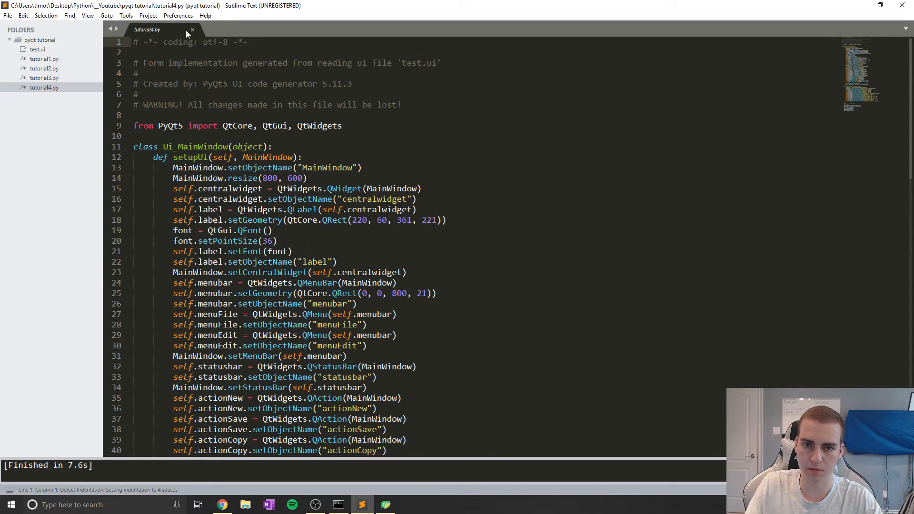
- Scroll through the regenerated tutorial4.py code before running it
{"action": "scroll", "scroll_direction": "down", "scroll_amount": 3}
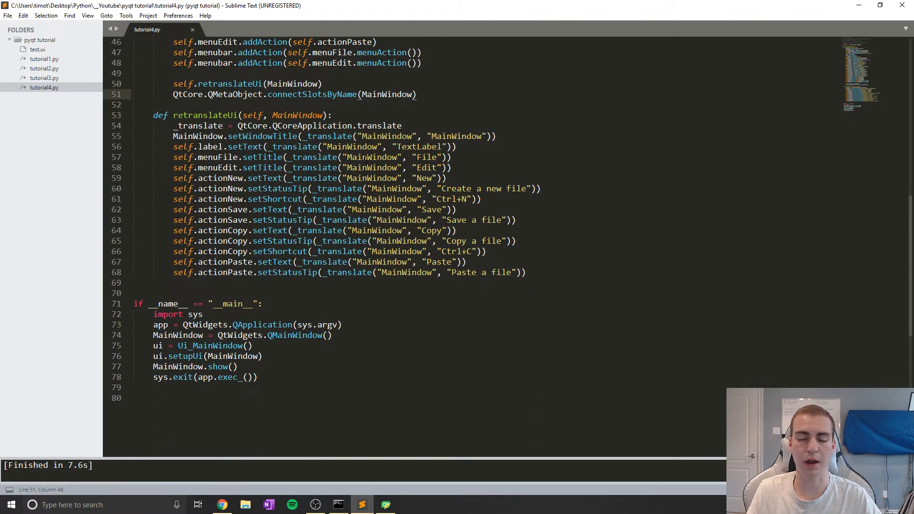
{"action": "scroll", "scroll_direction": "up", "scroll_amount": 3}
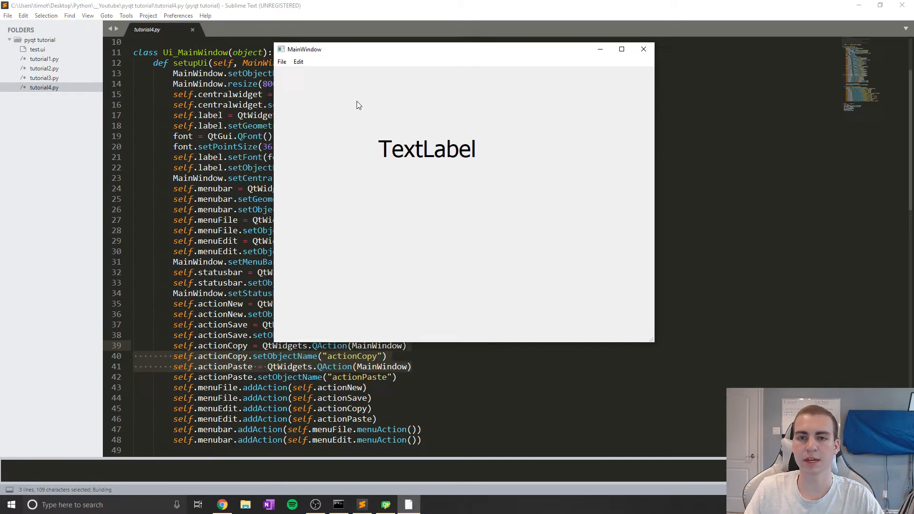
- Open the running app's File and Edit menus to check the New, Save, Copy, Paste actions
{"action": "left_click", "coordinate": [281, 62]}
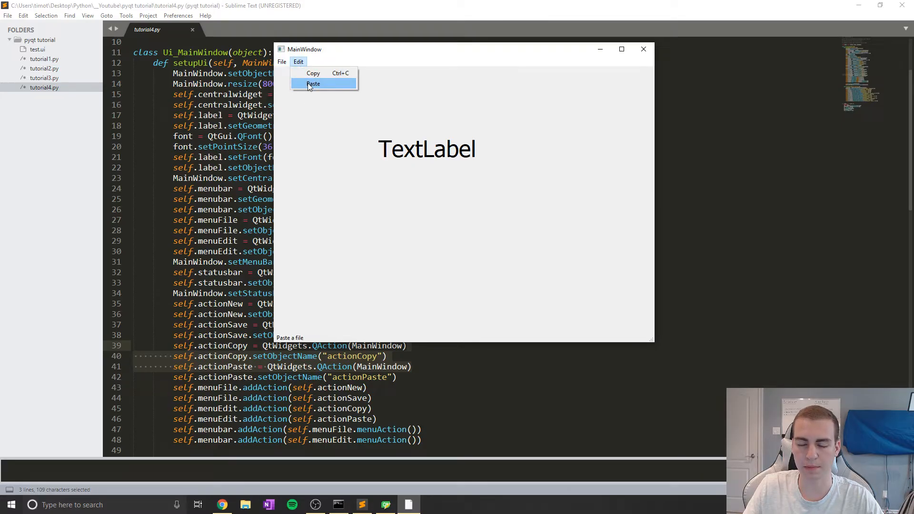
{"action": "left_click", "coordinate": [282, 62]}
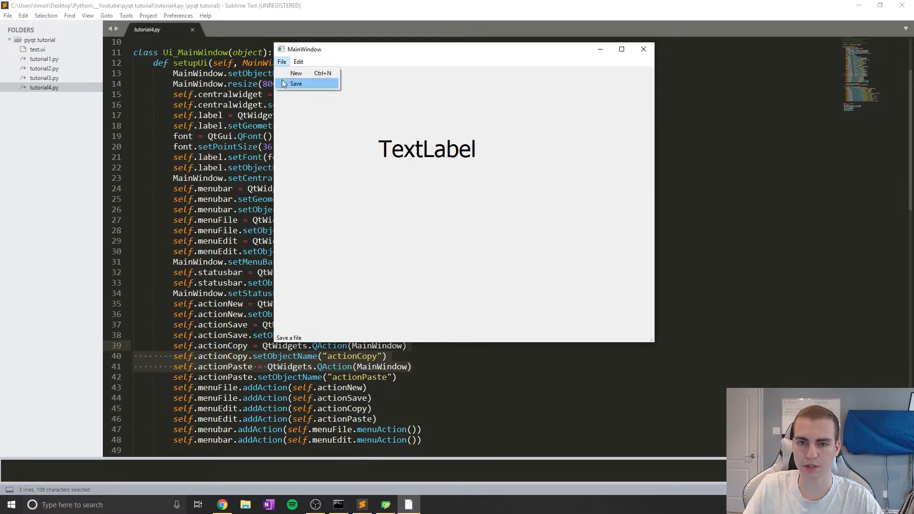
{"action": "left_click", "coordinate": [297, 62]}
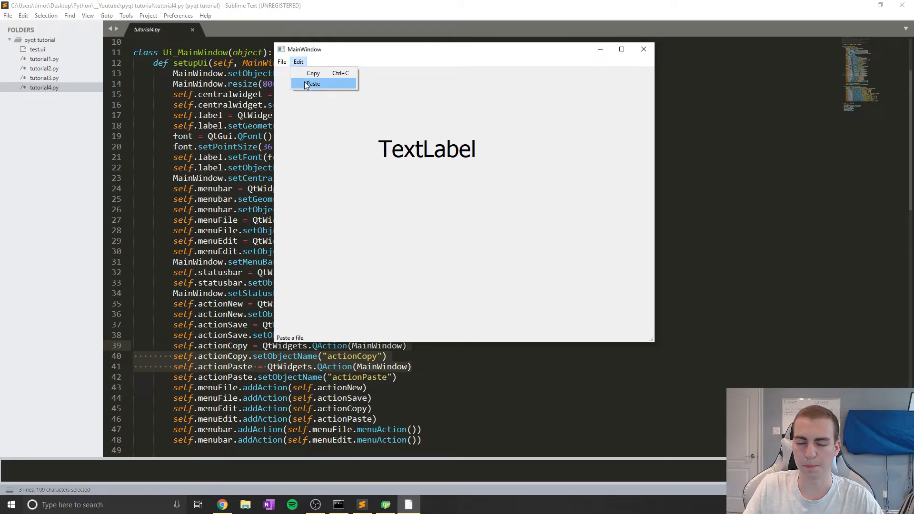
{"action": "left_click", "coordinate": [283, 61]}
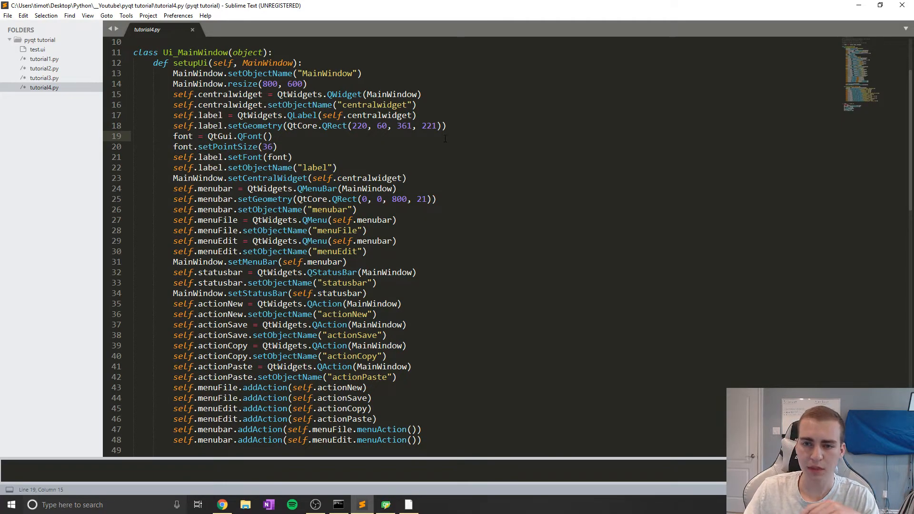
- Insert blank lines above the label font setup, after setCentralWidget, and before the menubar code
{"action": "scroll", "scroll_direction": "down", "scroll_amount": 3}
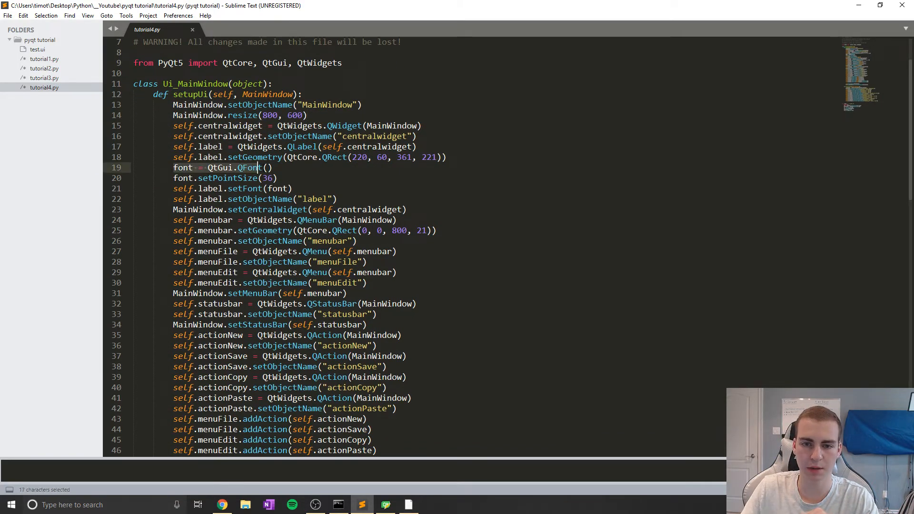
{"action": "left_click", "coordinate": [306, 178]}
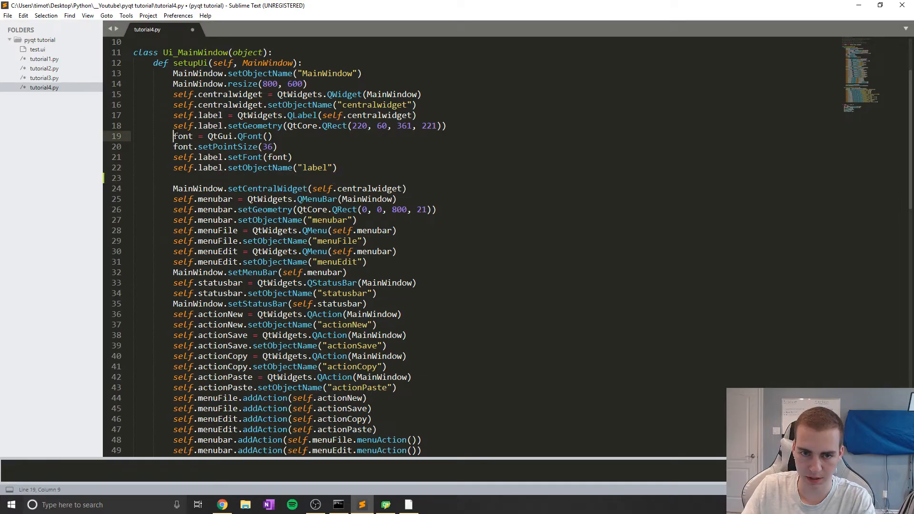
{"action": "scroll", "scroll_direction": "down", "scroll_amount": 3}
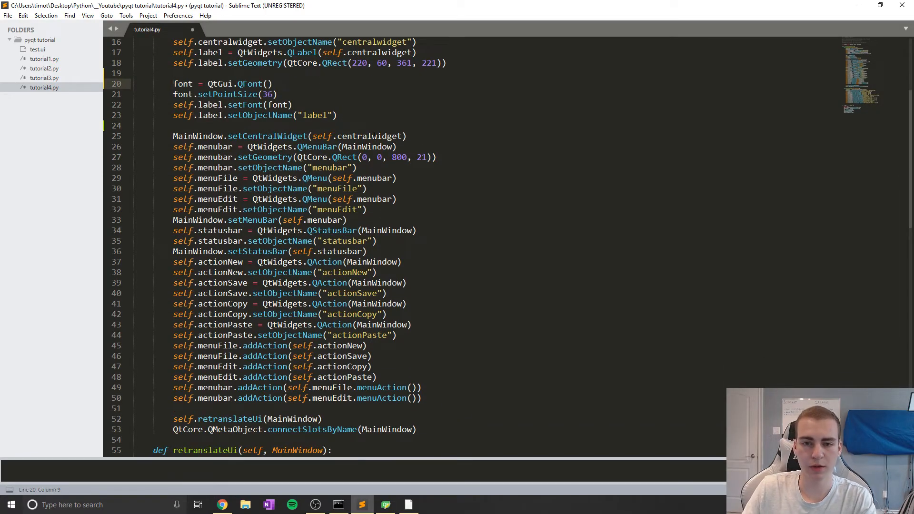
{"action": "left_click", "coordinate": [408, 135]}
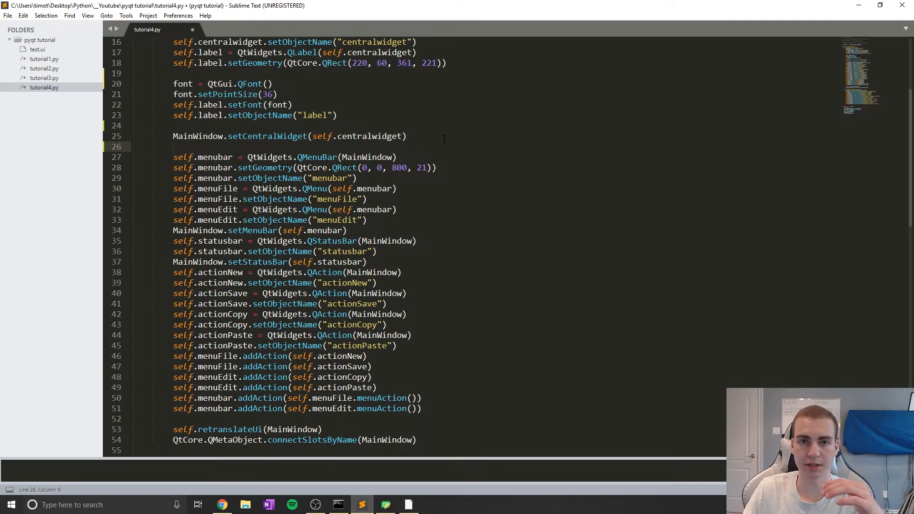
{"action": "scroll", "scroll_direction": "down", "scroll_amount": 3}
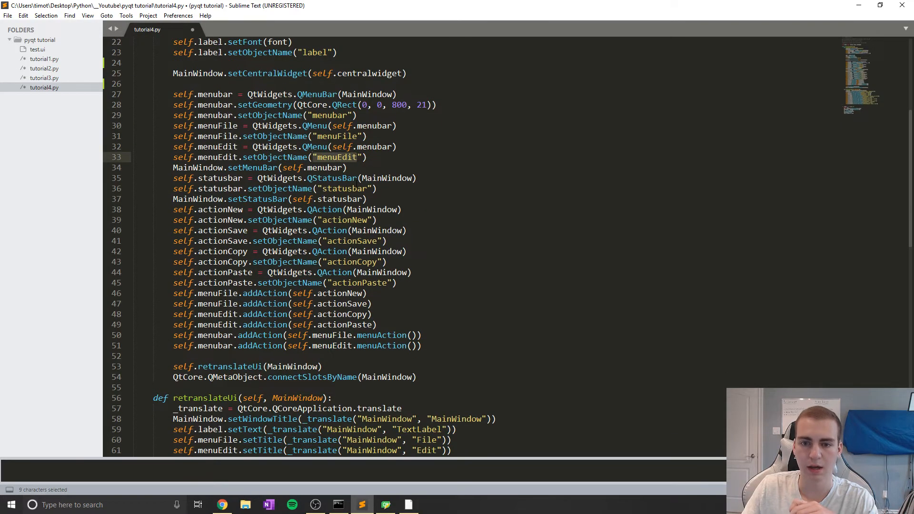
{"action": "scroll", "scroll_direction": "down", "scroll_amount": 3}
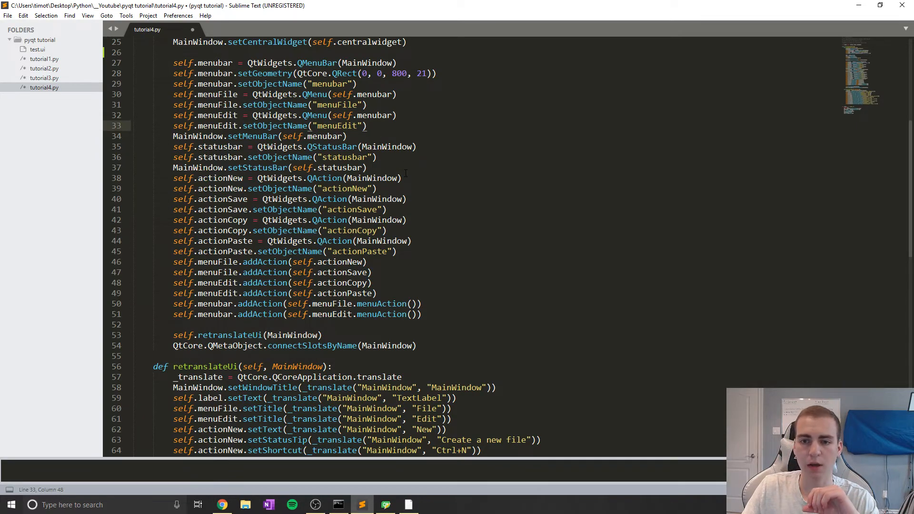
{"action": "scroll", "scroll_direction": "down", "scroll_amount": 3}
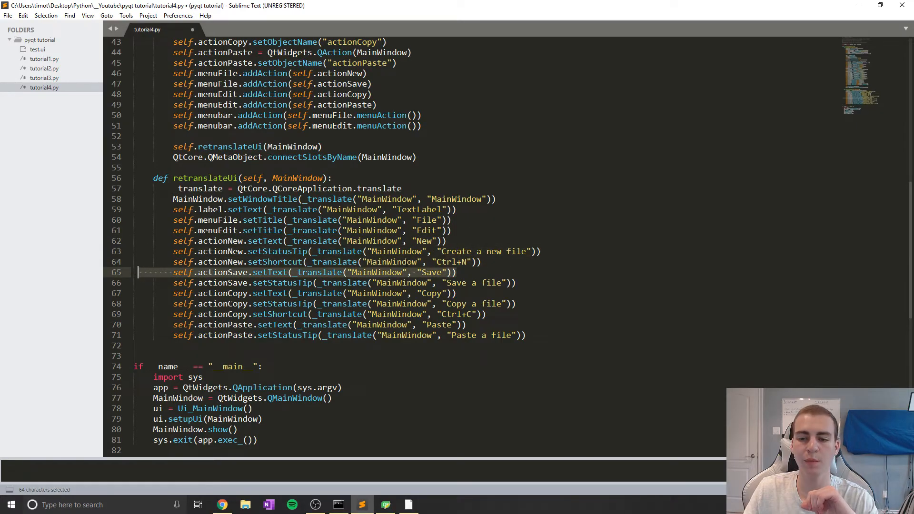
{"action": "left_click", "coordinate": [477, 262]}
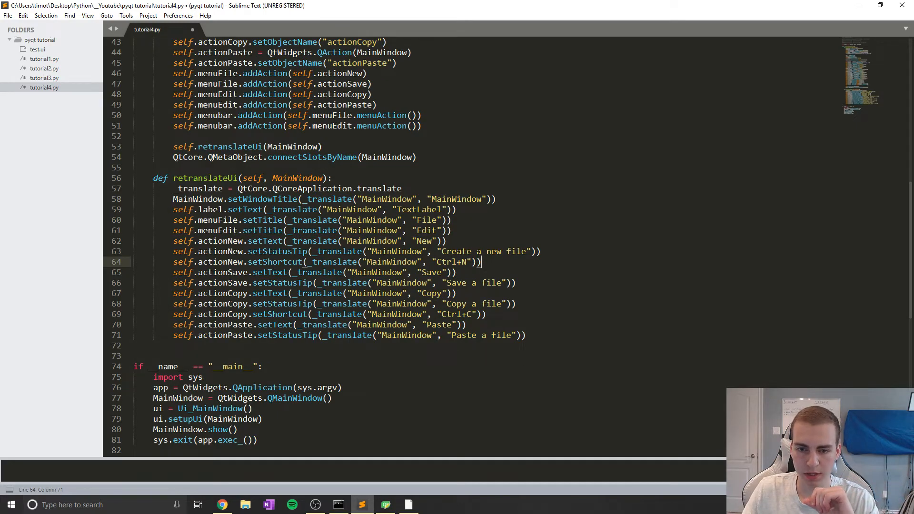
- Reuse actionCopy's setShortcut line to give actionSave a Ctrl+S shortcut, and save the script
{"action": "double_click", "coordinate": [275, 261]}
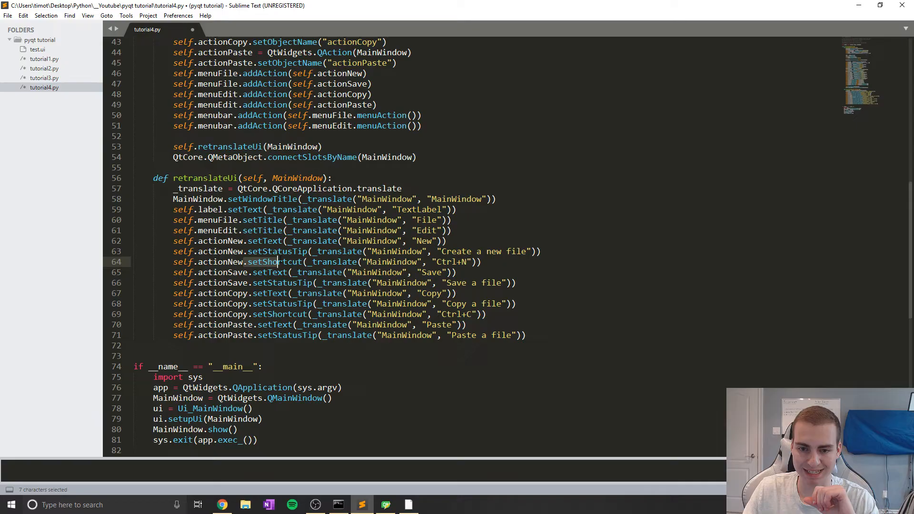
{"action": "double_click", "coordinate": [272, 262]}
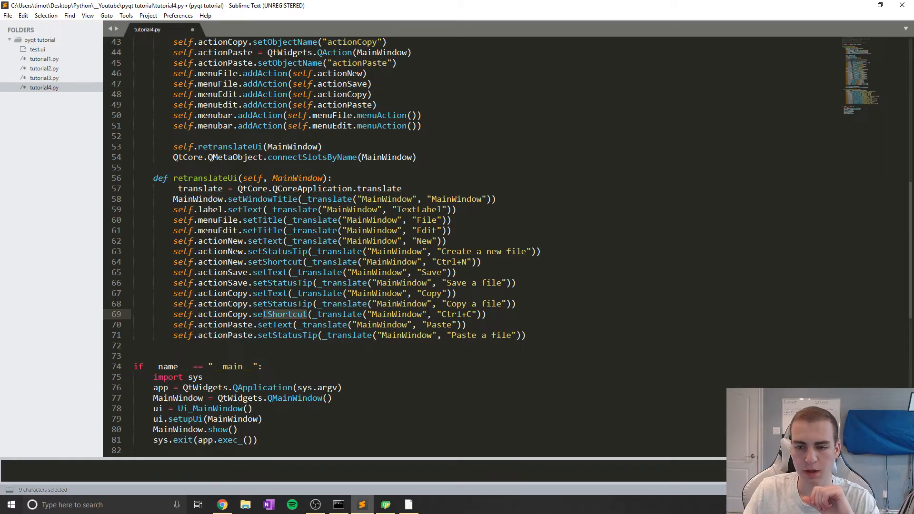
{"action": "scroll", "scroll_direction": "down", "scroll_amount": 3}
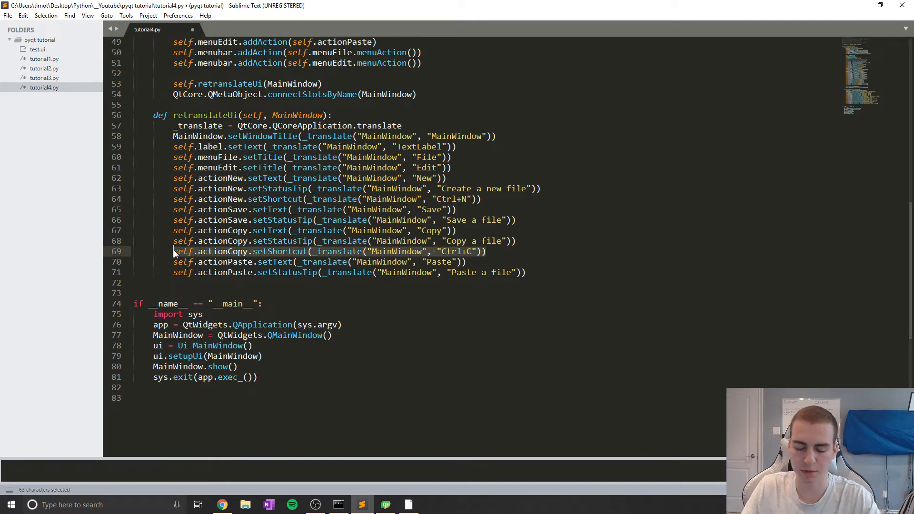
{"action": "key", "text": "ctrl+c"}
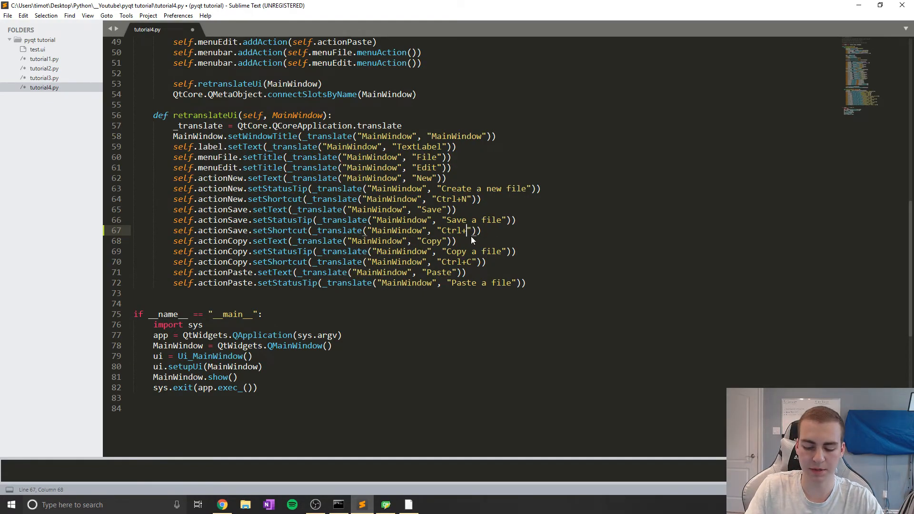
{"action": "type", "text": "S"}
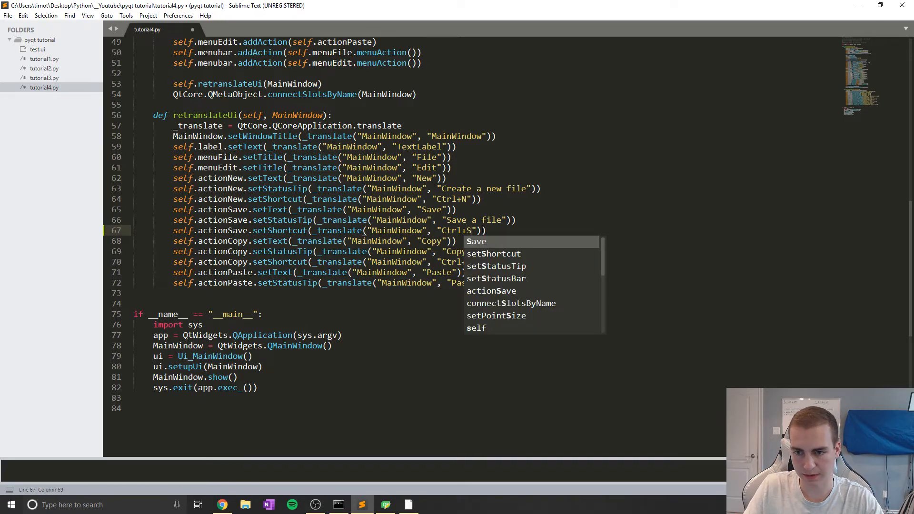
{"action": "key", "text": "ctrl+s"}
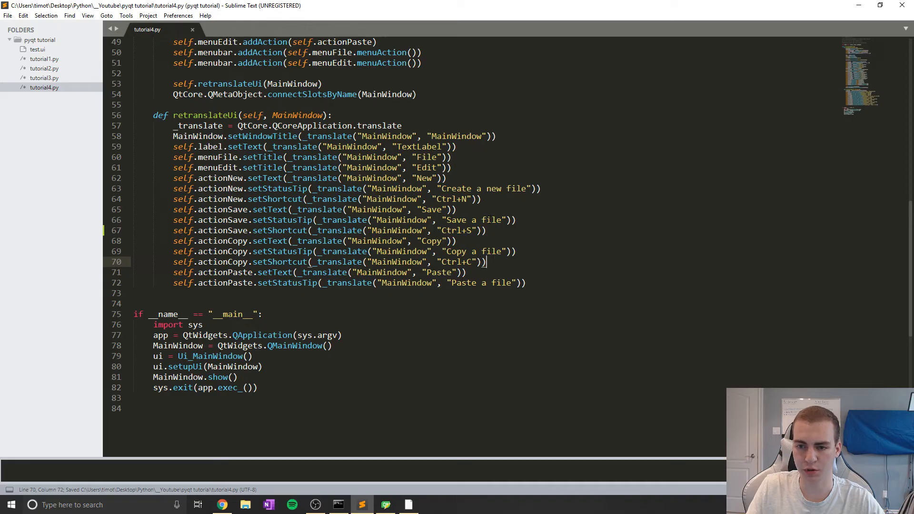
{"action": "left_click", "coordinate": [464, 272]}
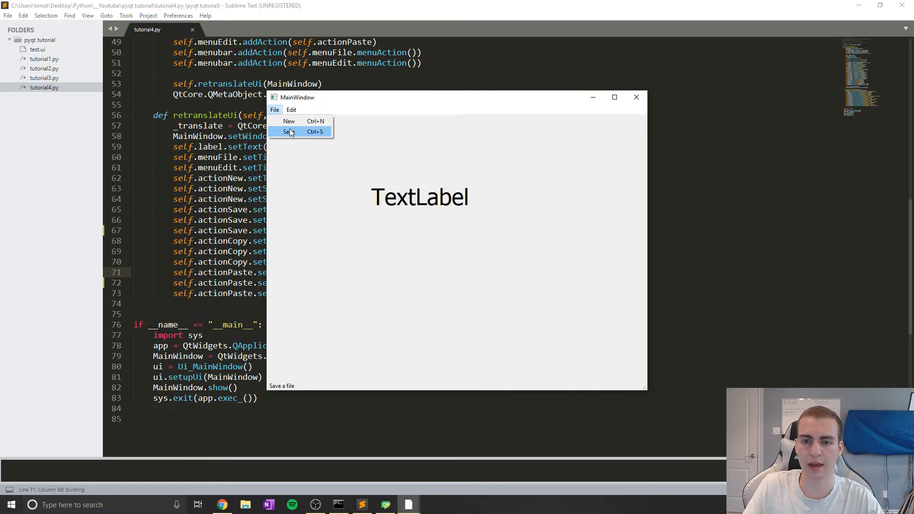
- Check Save in the running window's File menu, then begin a new def after retranslateUi
{"action": "left_click", "coordinate": [291, 110]}
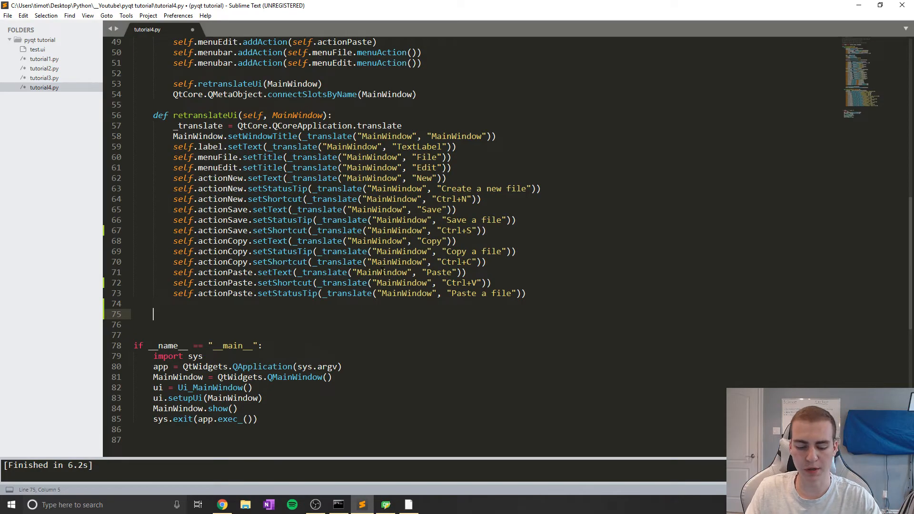
{"action": "type", "text": "def"}
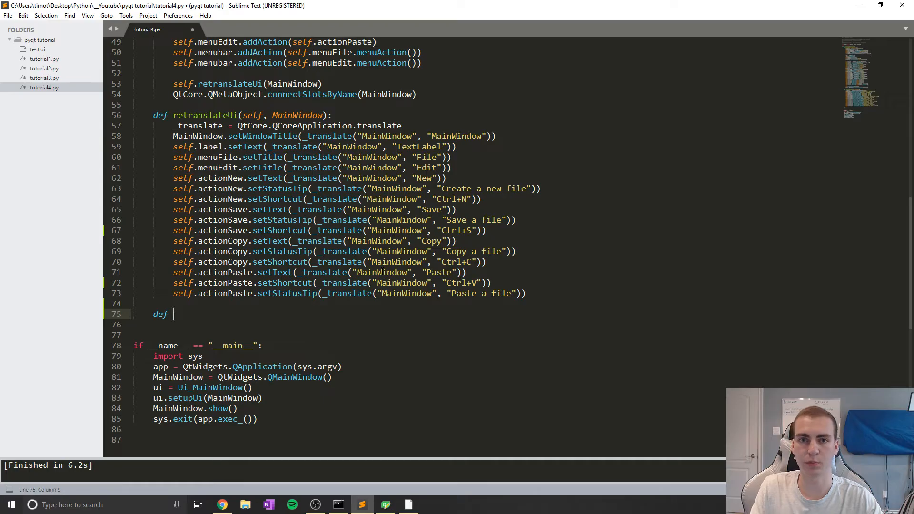
- Write def clicked(self, text) calling self.label.setText(text) and self.label.adjustSize()
{"action": "type", "text": "clicke"}
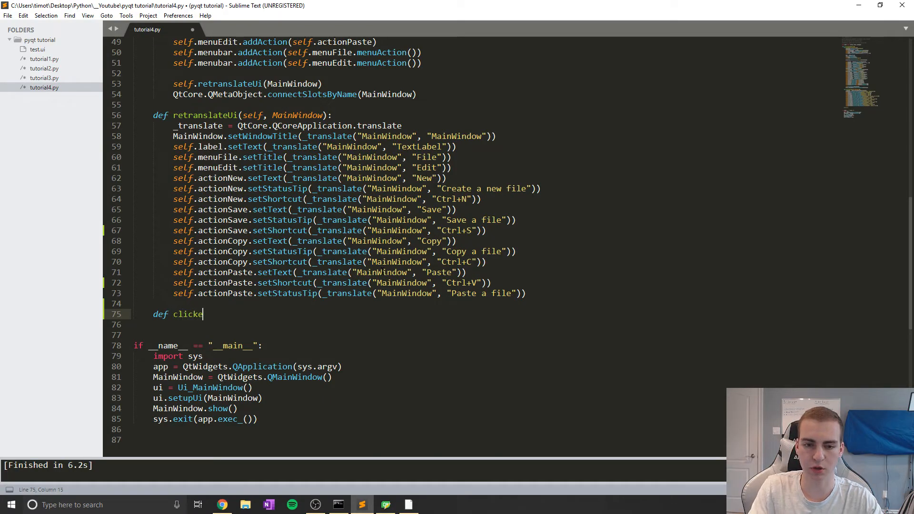
{"action": "type", "text": "(sl"}
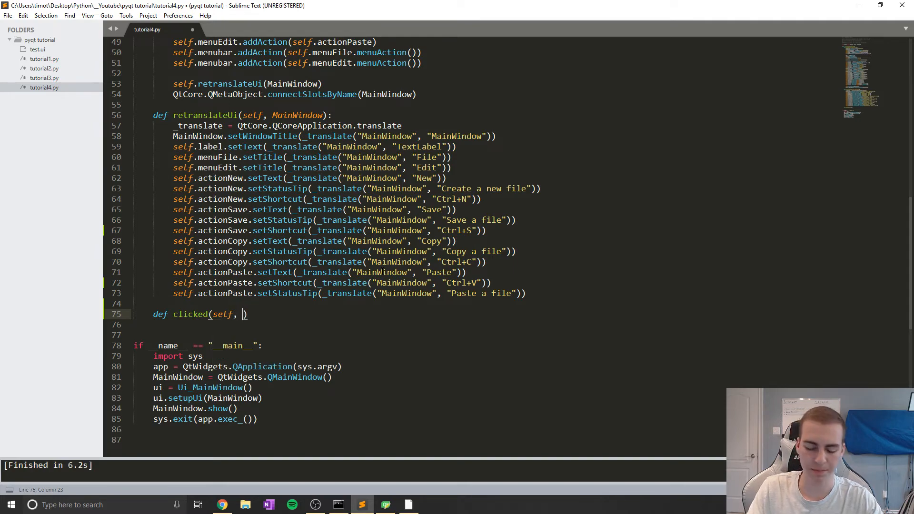
{"action": "type", "text": "text"}
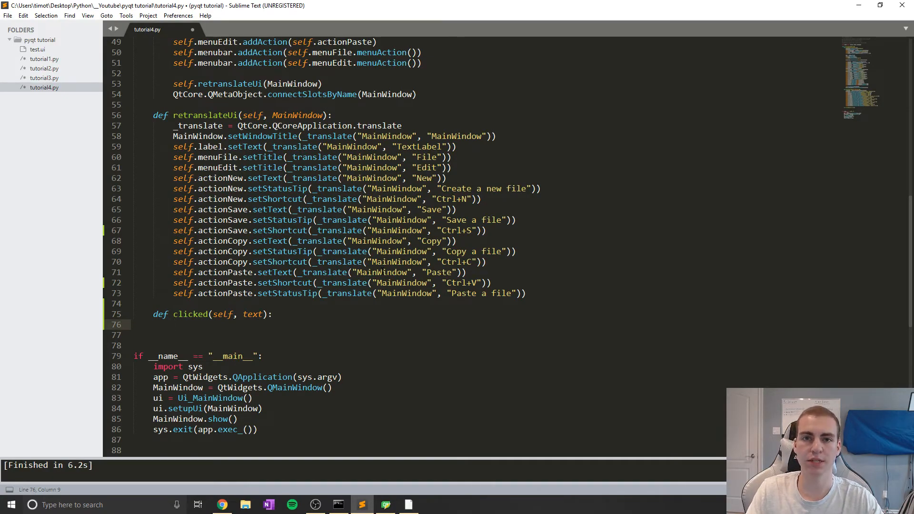
{"action": "type", "text": "sel"}
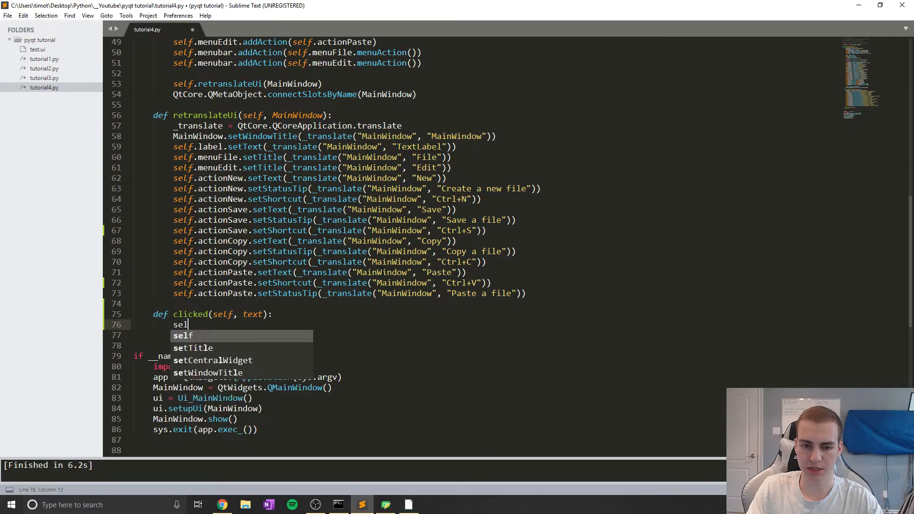
{"action": "type", "text": "f.label.setText("}
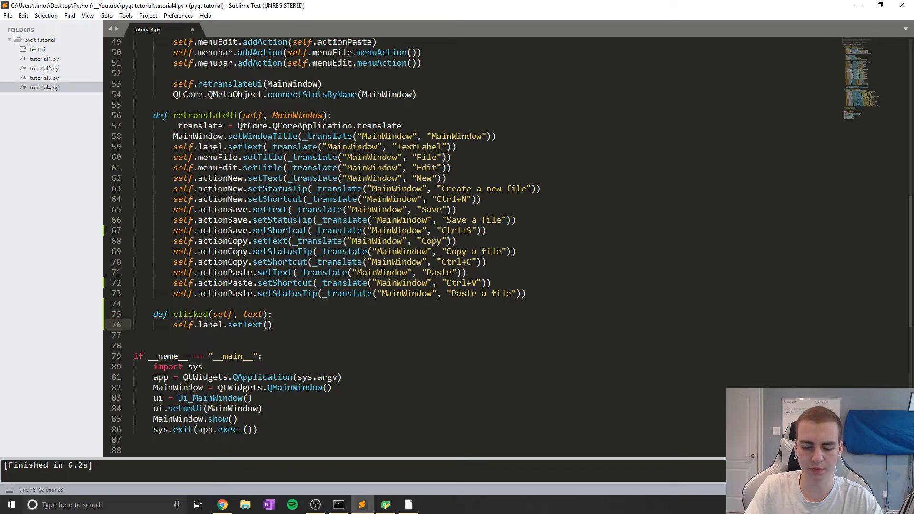
{"action": "type", "text": "text"}
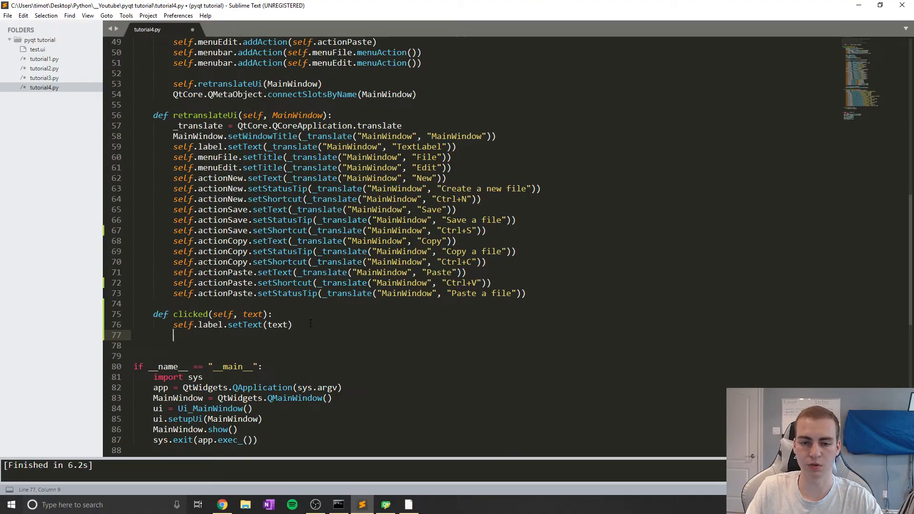
{"action": "type", "text": "self.label.adjust"}
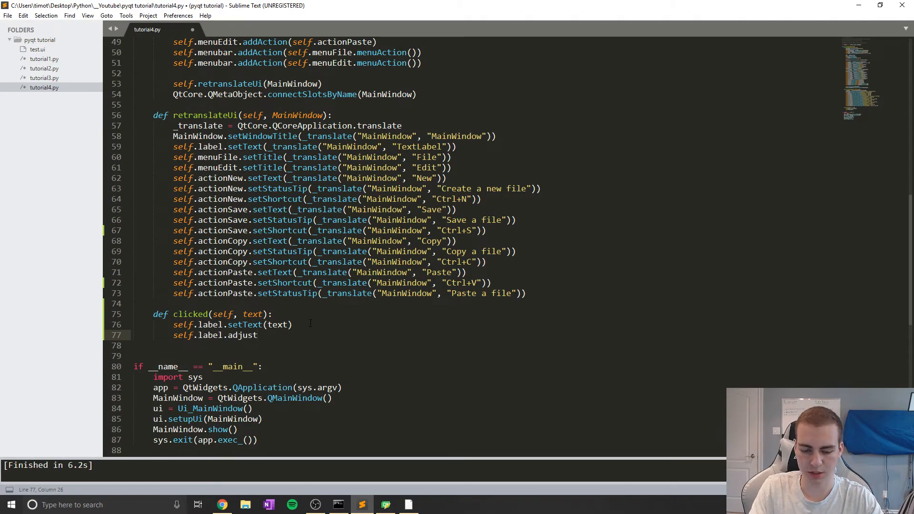
{"action": "type", "text": "Size()"}
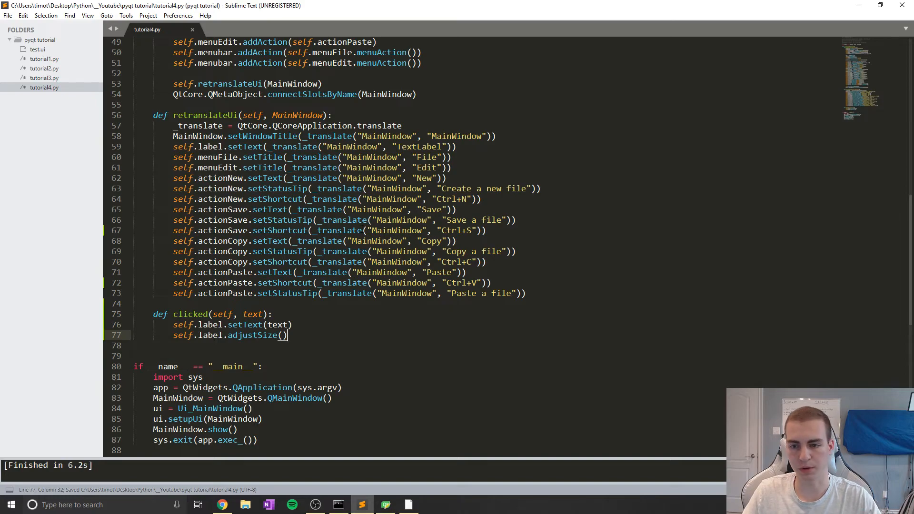
{"action": "scroll", "scroll_direction": "up", "scroll_amount": 3}
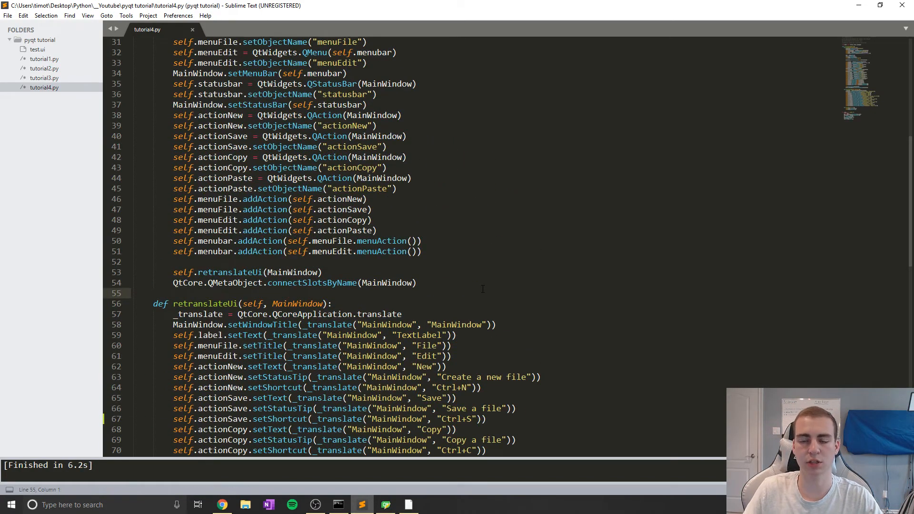
- Add self.actionNew.triggered.connect() on the line after connectSlotsByName
{"action": "scroll", "scroll_direction": "down", "scroll_amount": 3}
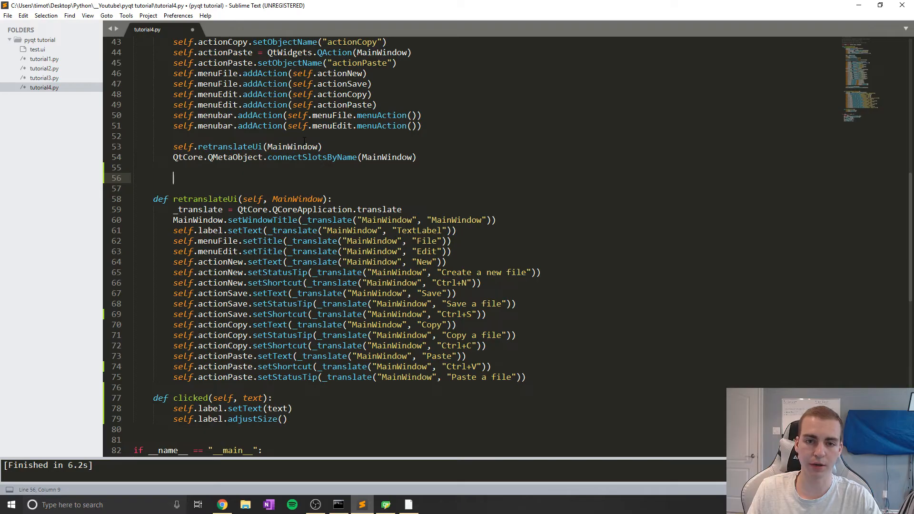
{"action": "type", "text": "self."}
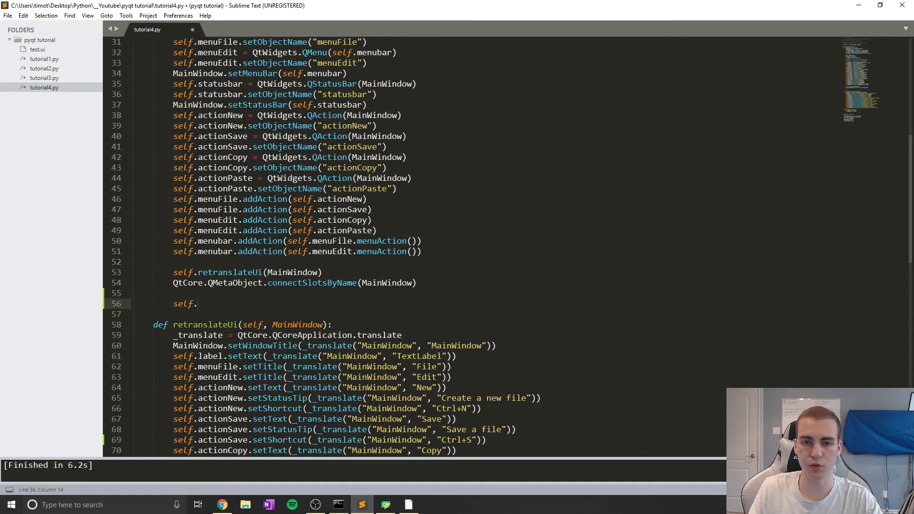
{"action": "double_click", "coordinate": [220, 114]}
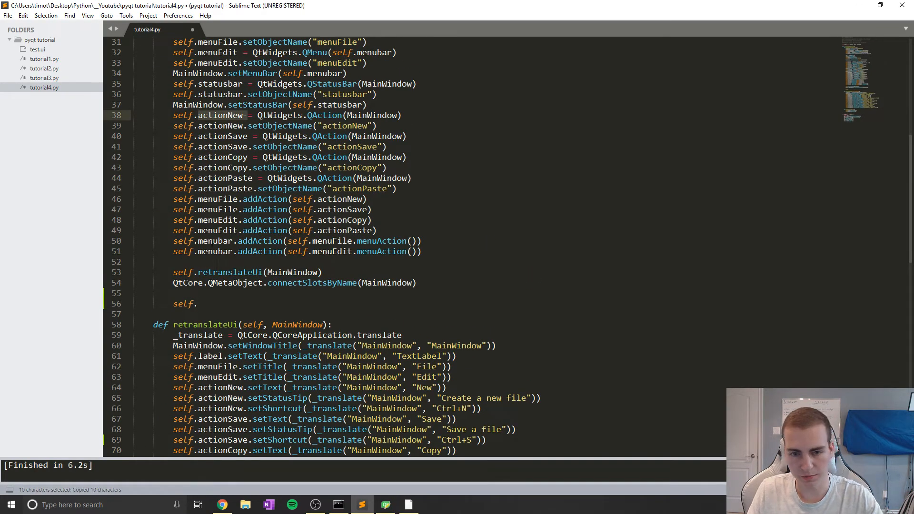
{"action": "type", "text": "actionNew"}
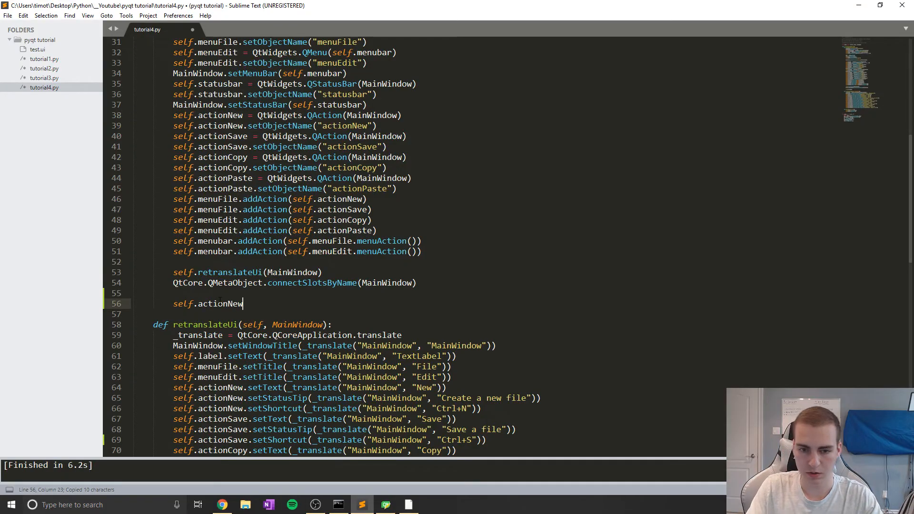
{"action": "type", "text": ".trigge"}
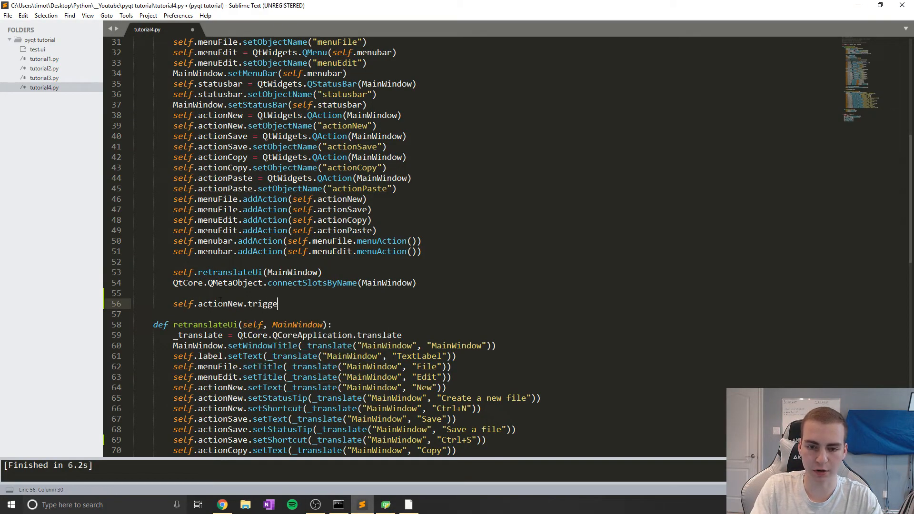
{"action": "type", "text": "red"}
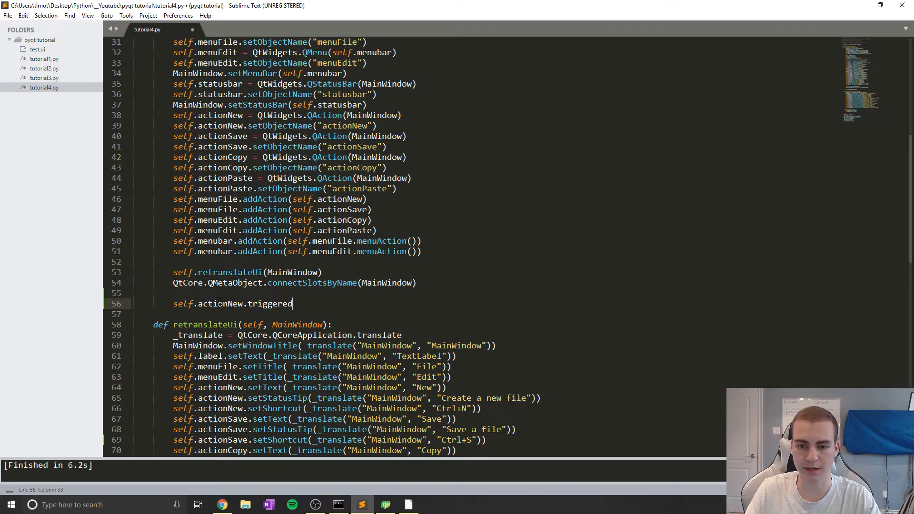
{"action": "type", "text": "."}
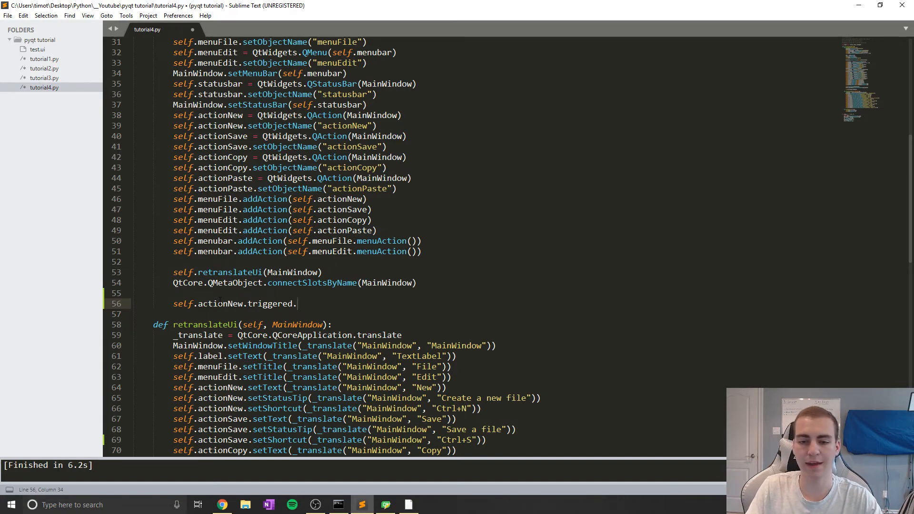
{"action": "type", "text": "conne"}
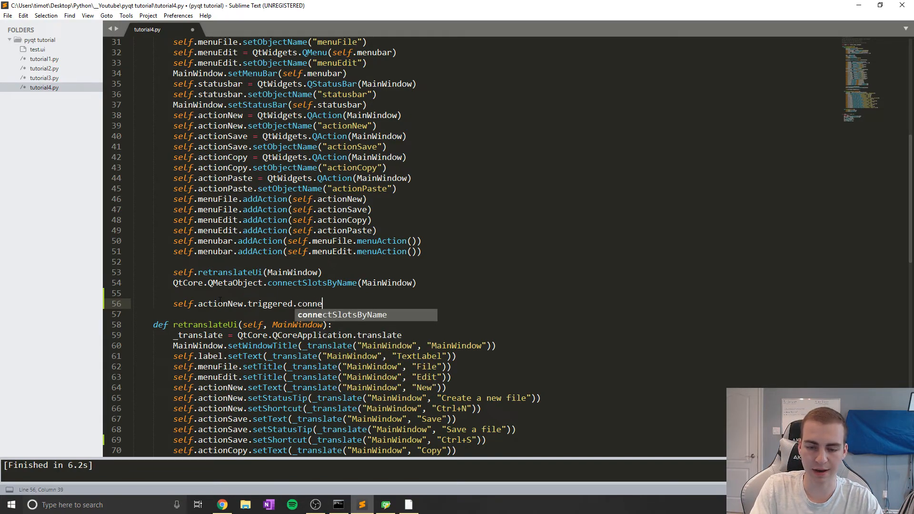
{"action": "type", "text": "ct()"}
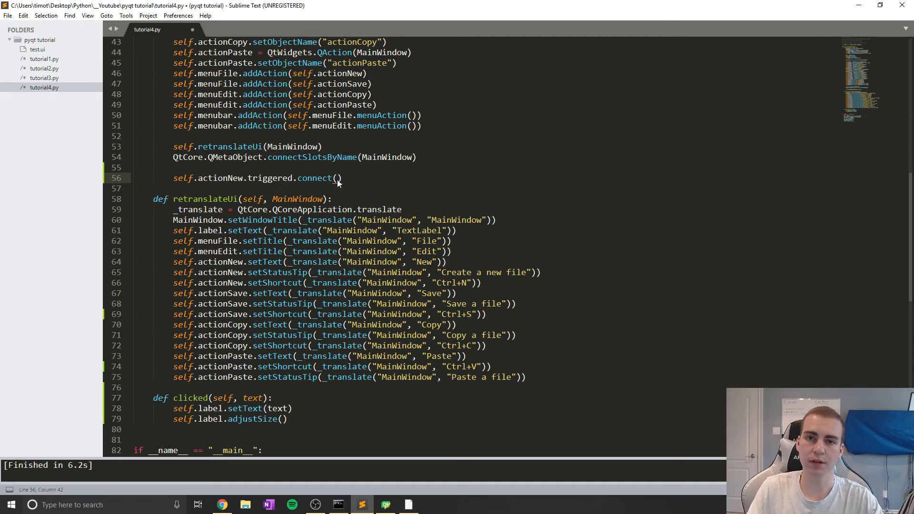
- Pass connect a lambda calling self.clicked with the message "New was cl…"
{"action": "type", "text": "lambda:"}
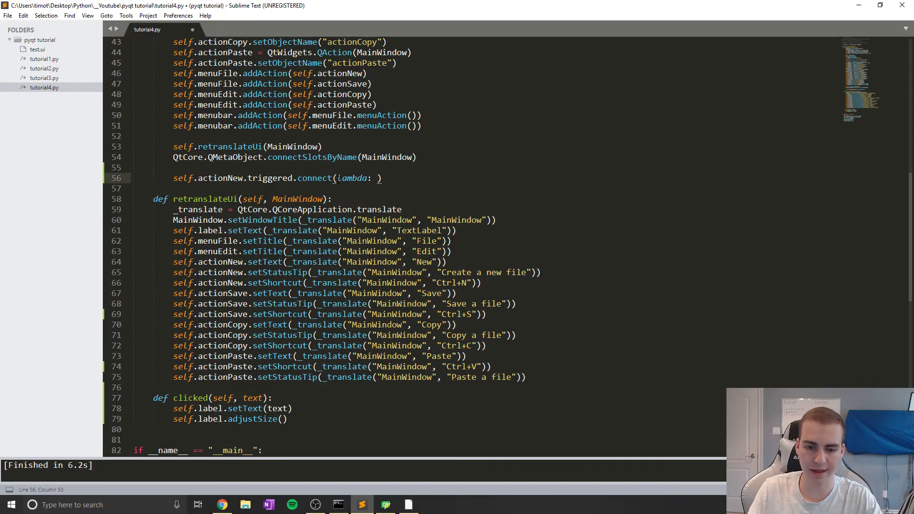
{"action": "type", "text": "self.clicked"}
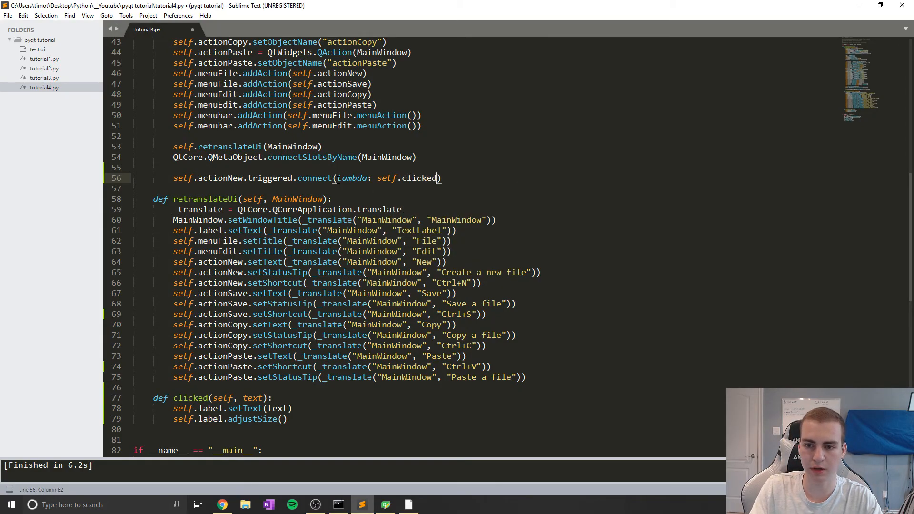
{"action": "type", "text": "("}
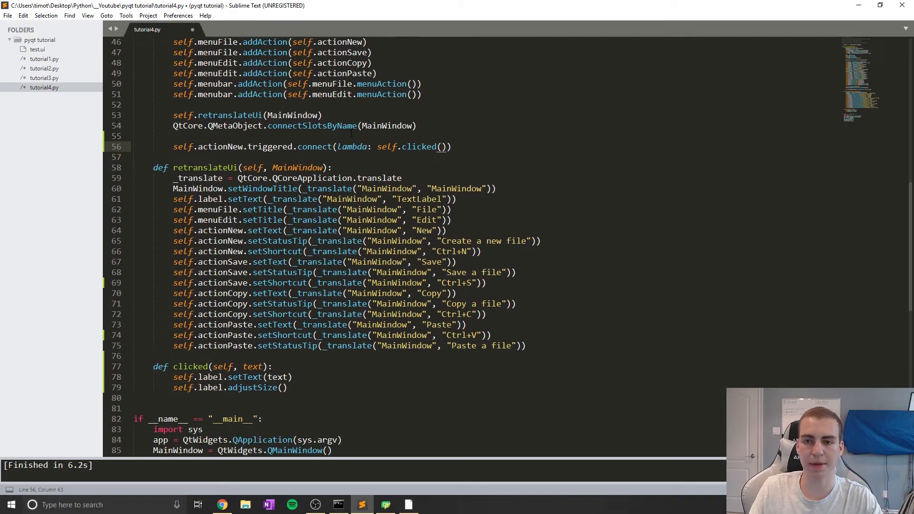
{"action": "double_click", "coordinate": [251, 366]}
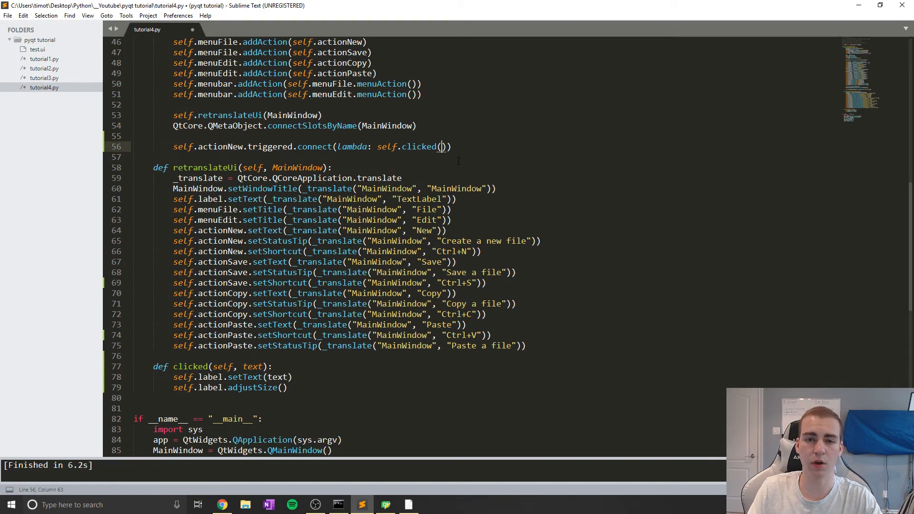
{"action": "type", "text": "\"\""}
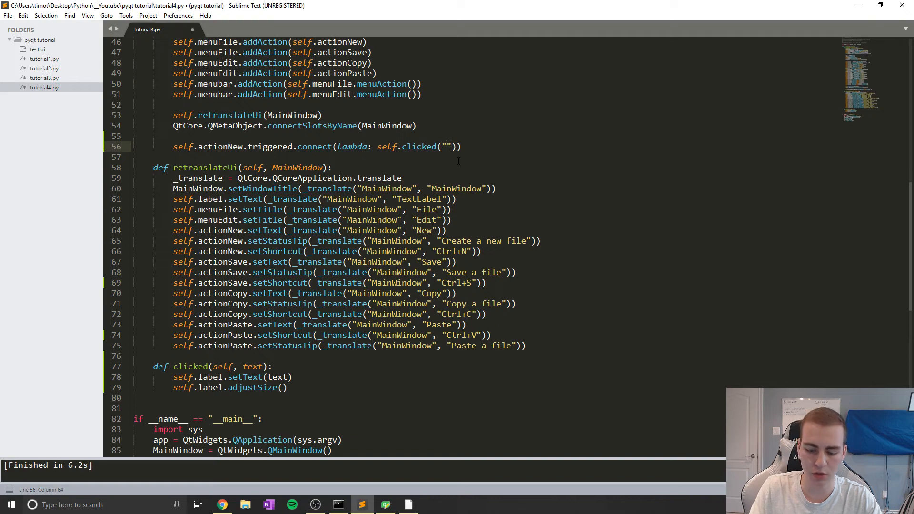
{"action": "type", "text": "New was clicked"}
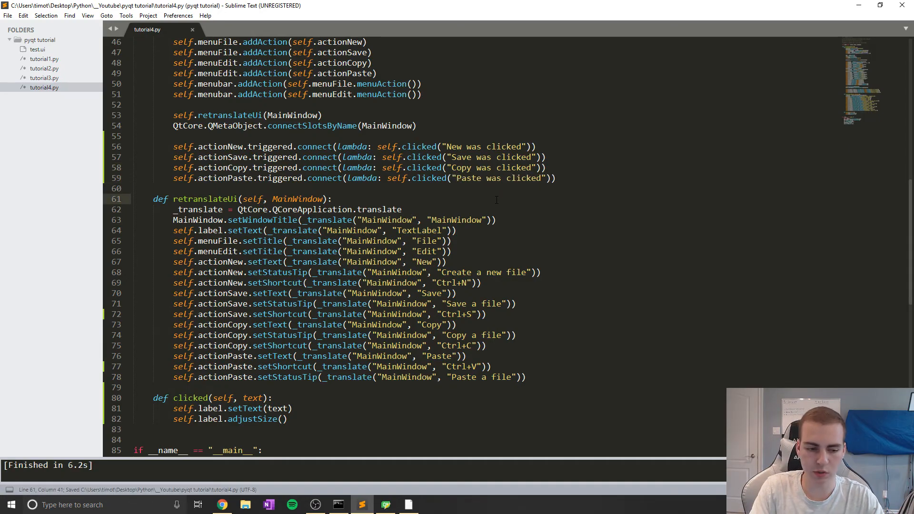
- Choose Paste in the running app so the large label reads 'Paste was clicked'
{"action": "left_click", "coordinate": [275, 109]}
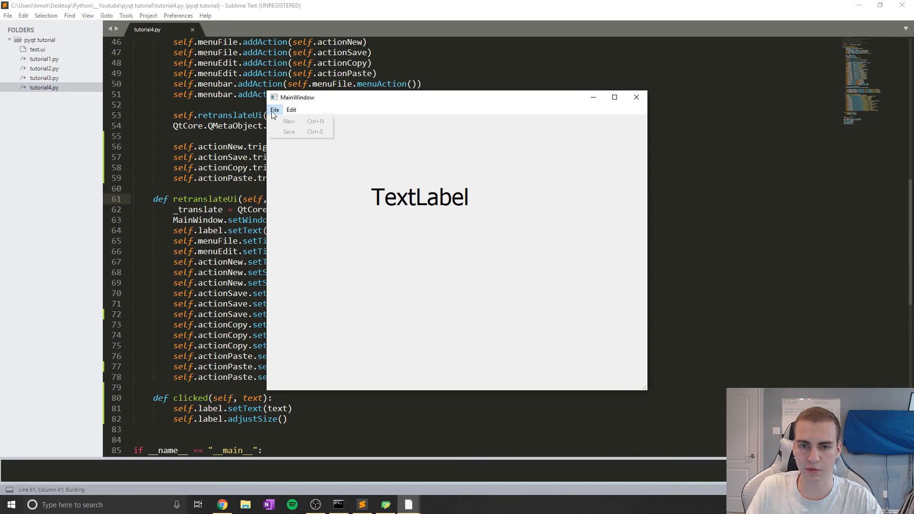
{"action": "left_click", "coordinate": [288, 122]}
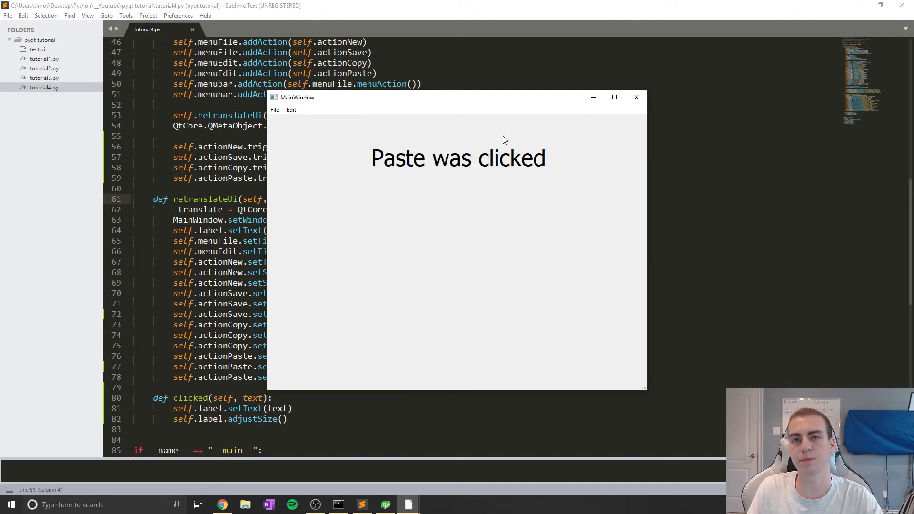
{"action": "mouse_move", "coordinate": [636, 97]}
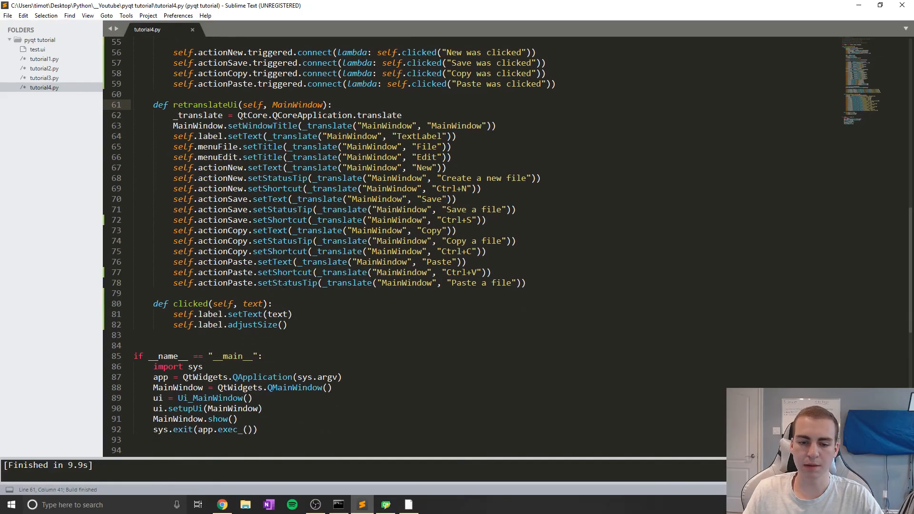
{"action": "left_click_drag", "start_coordinate": [153, 303], "coordinate": [286, 324]}
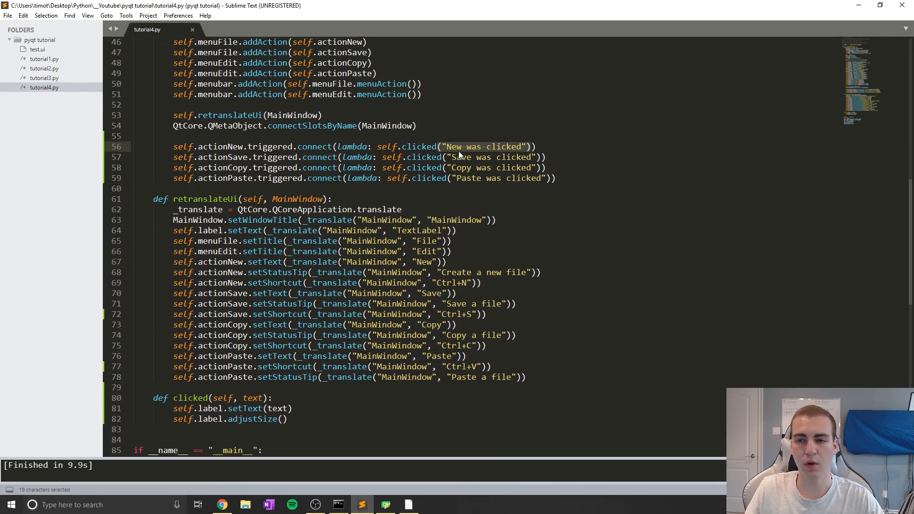
{"action": "left_click", "coordinate": [545, 157]}
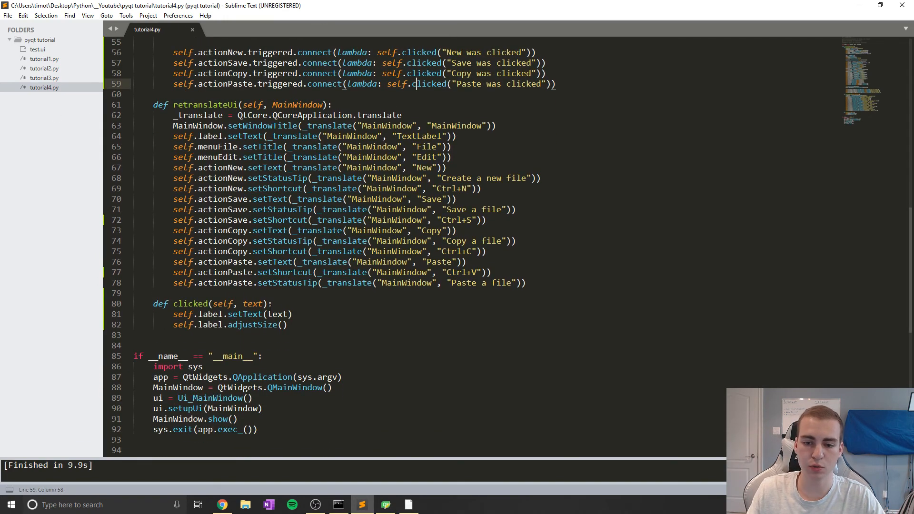
{"action": "double_click", "coordinate": [252, 304]}
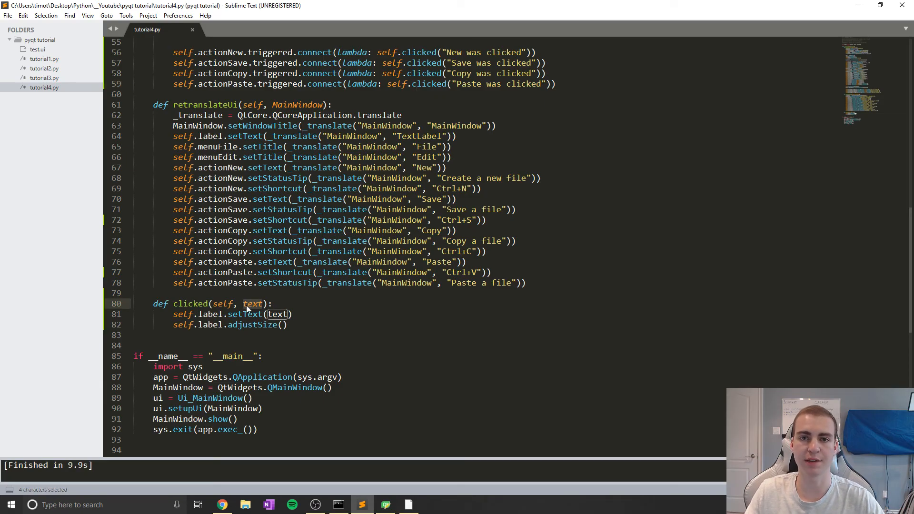
{"action": "scroll", "scroll_direction": "down", "scroll_amount": 3}
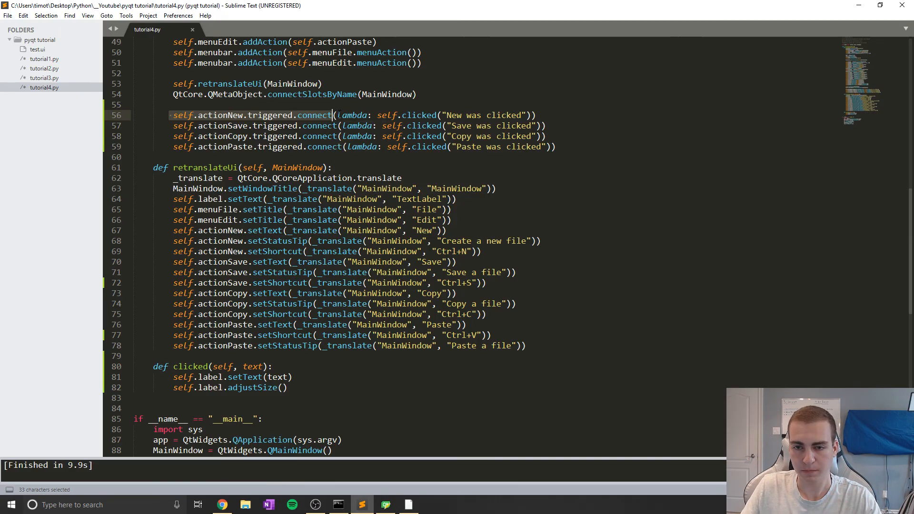
{"action": "scroll", "scroll_direction": "down", "scroll_amount": 3}
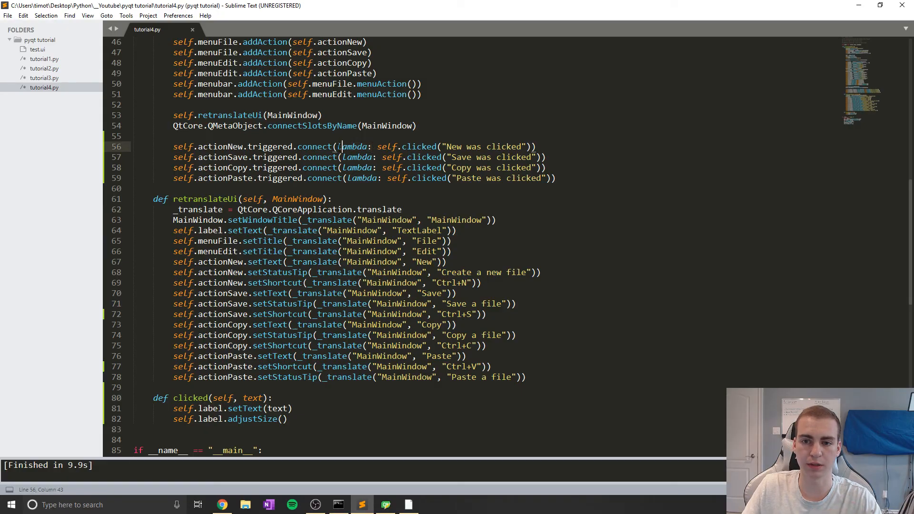
{"action": "double_click", "coordinate": [352, 146]}
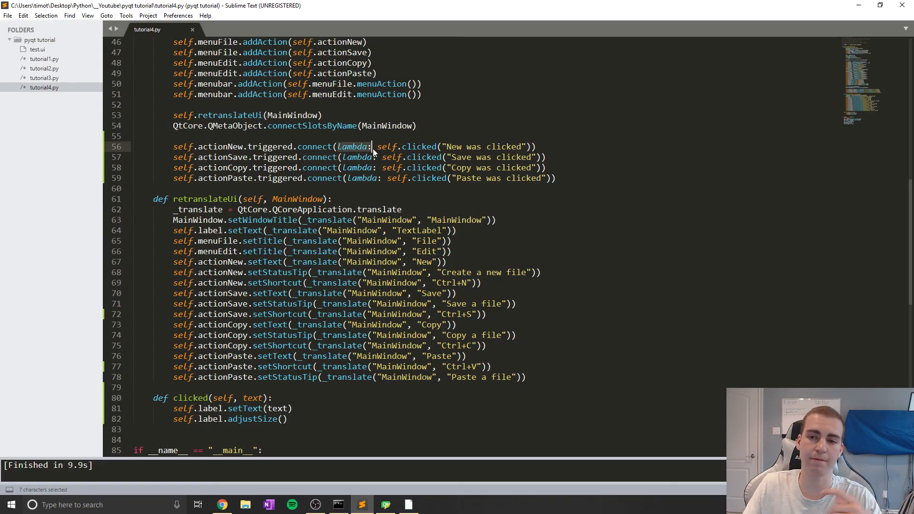